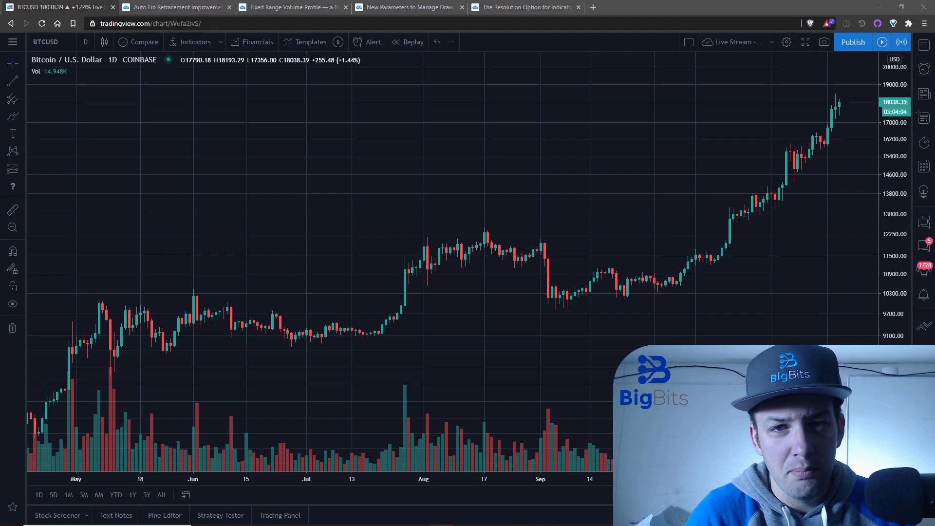
pyautogui.moveTo(446, 136)
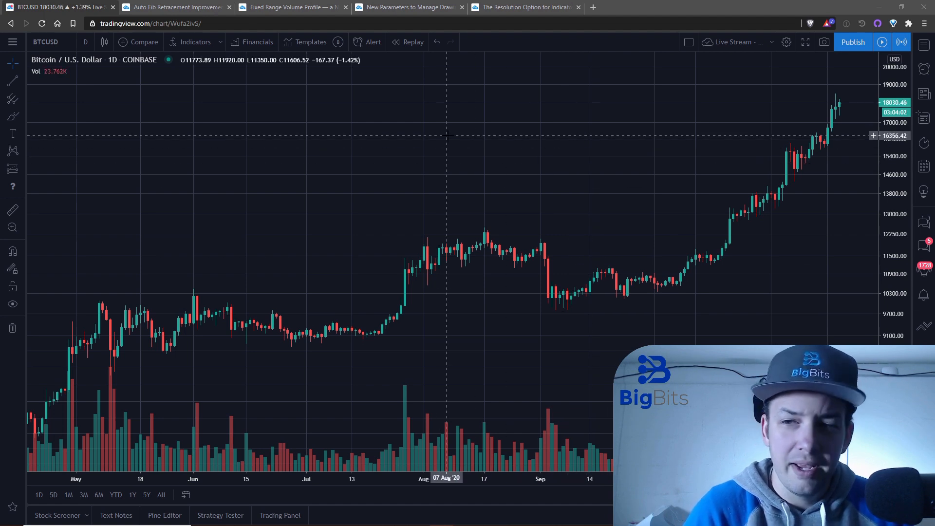
pyautogui.moveTo(281, 97)
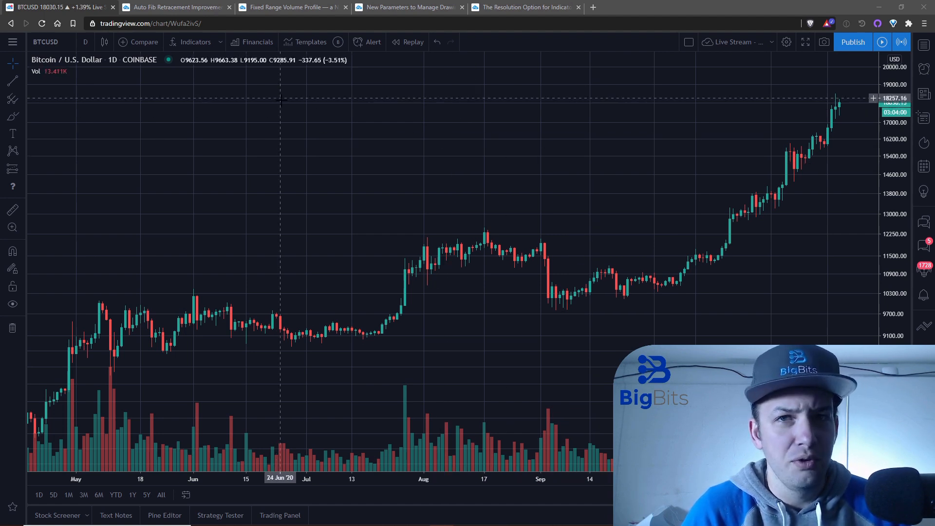
pyautogui.moveTo(276, 90)
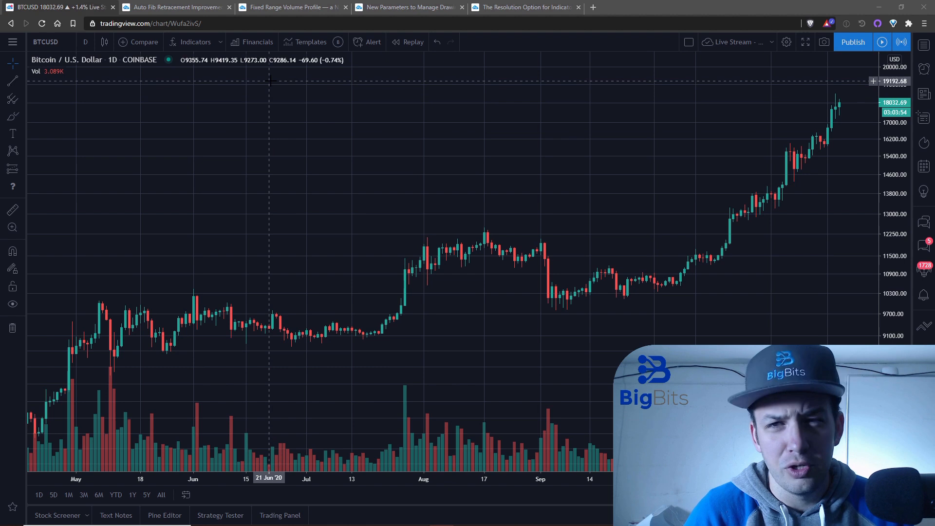
# Step: Review the What's New announcements from the main menu, close them, and switch to the Auto Fib Retracement article
pyautogui.click(13, 42)
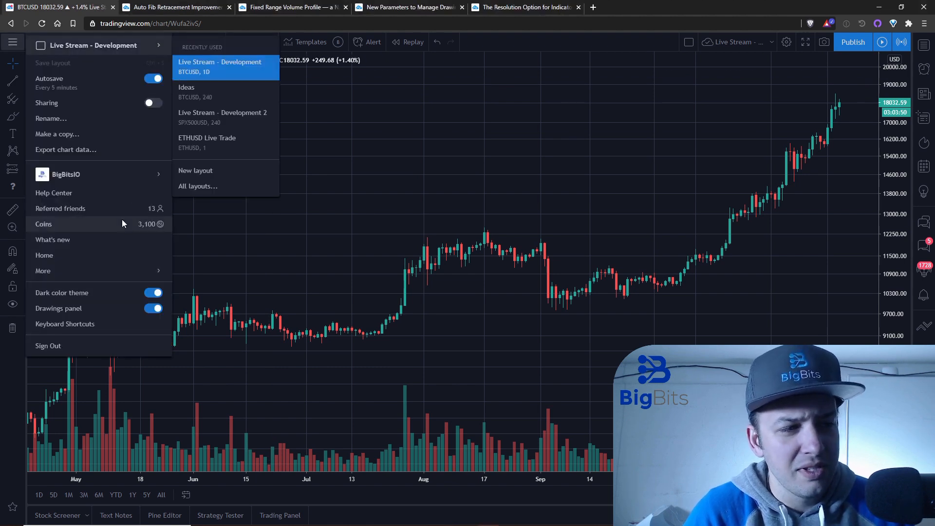
pyautogui.click(53, 240)
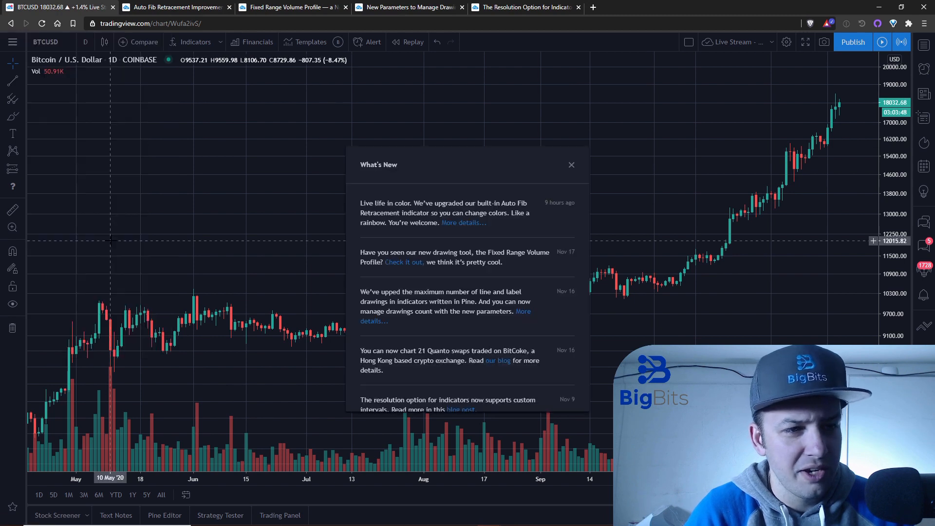
pyautogui.moveTo(13, 42)
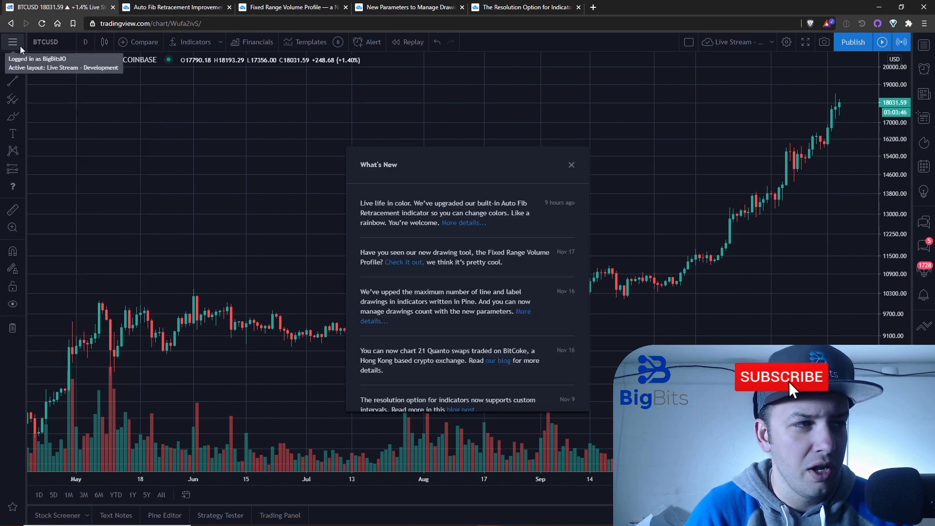
pyautogui.moveTo(227, 152)
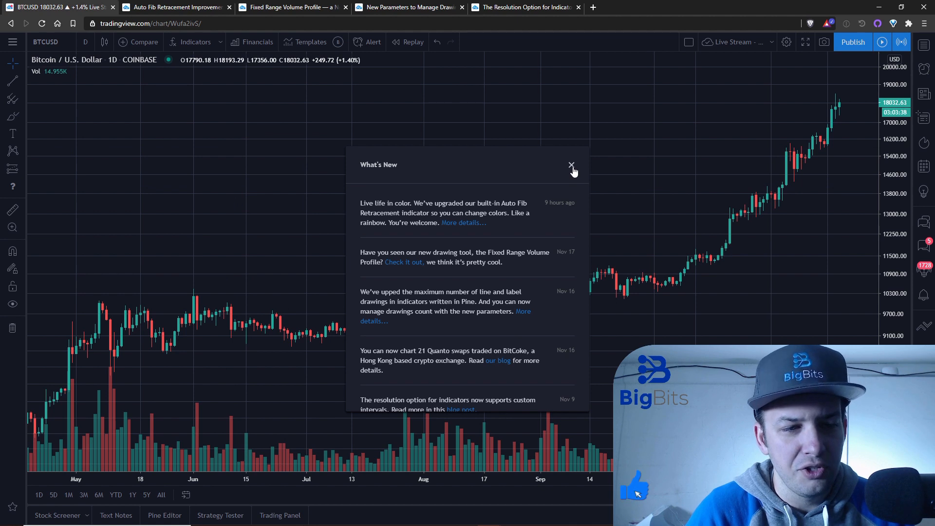
pyautogui.click(571, 165)
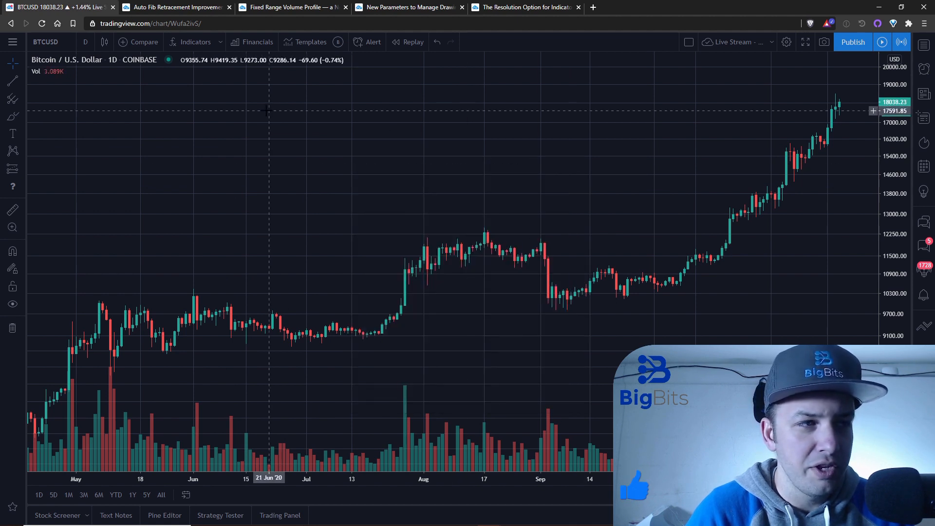
pyautogui.click(174, 6)
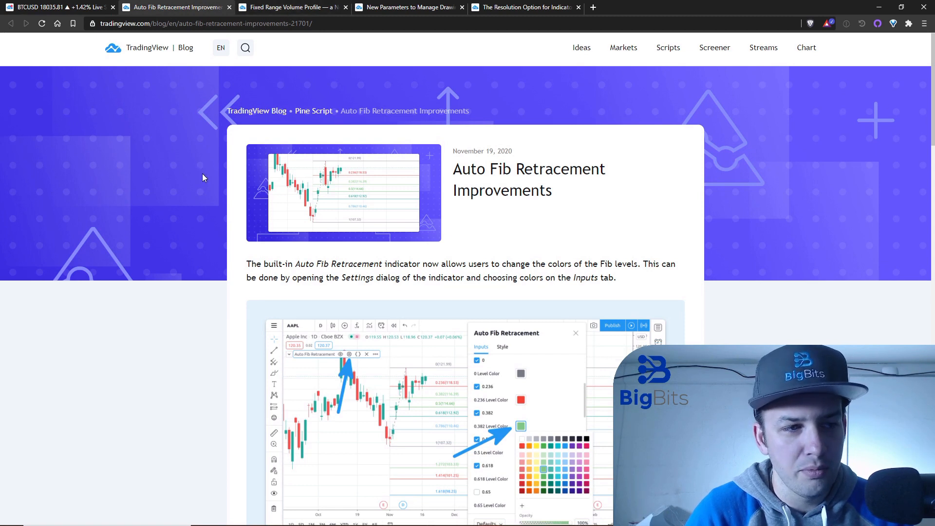
# Step: Scroll the Auto Fib article, then look over the Fixed Range Volume Profile article
pyautogui.scroll(-3)
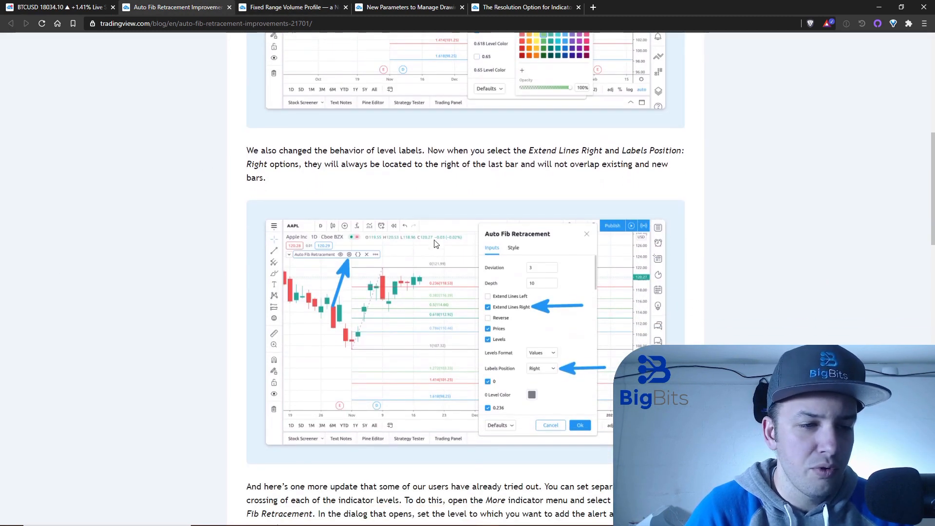
pyautogui.scroll(-3)
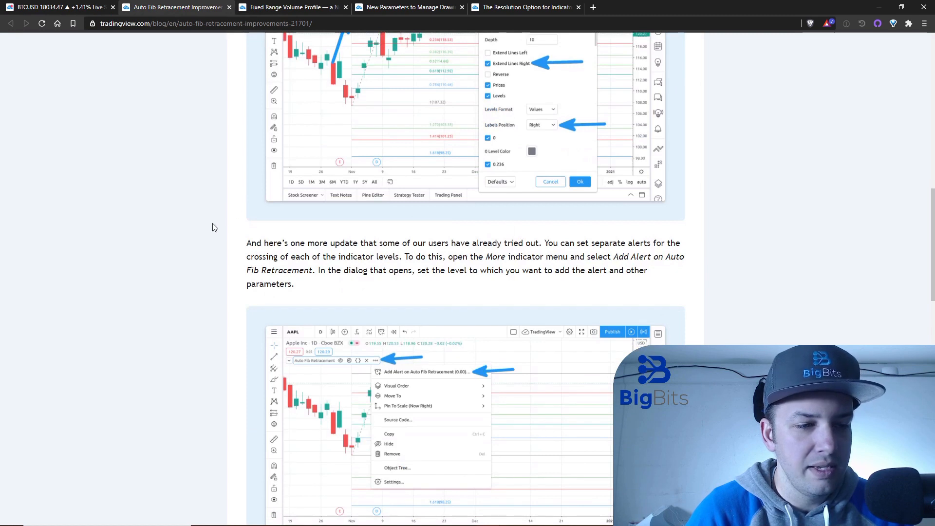
pyautogui.click(292, 7)
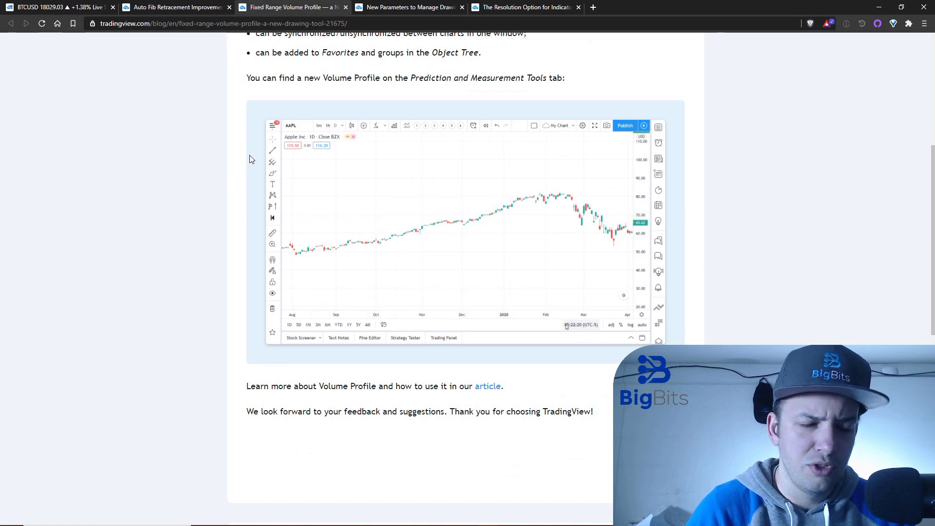
pyautogui.click(273, 205)
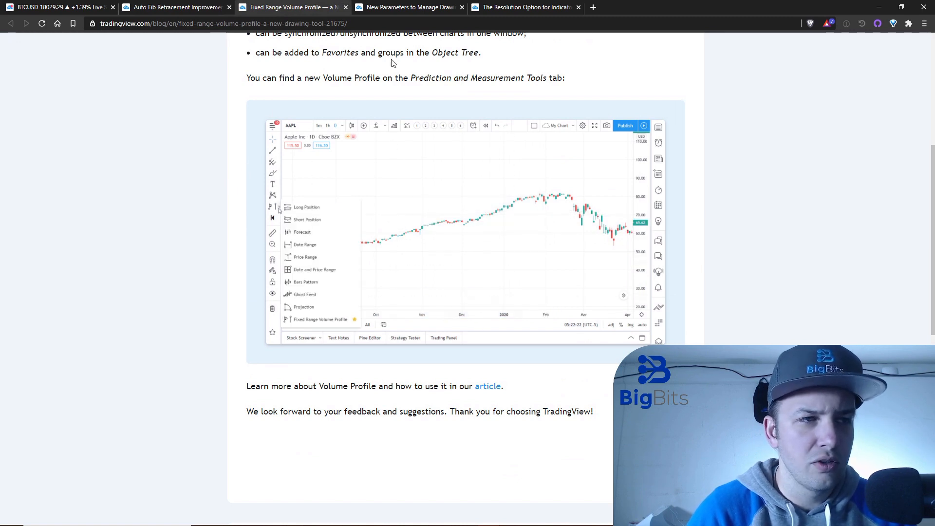
# Step: Read the drawing-count parameters and custom indicator resolution articles, then return to the BTCUSD chart
pyautogui.click(408, 7)
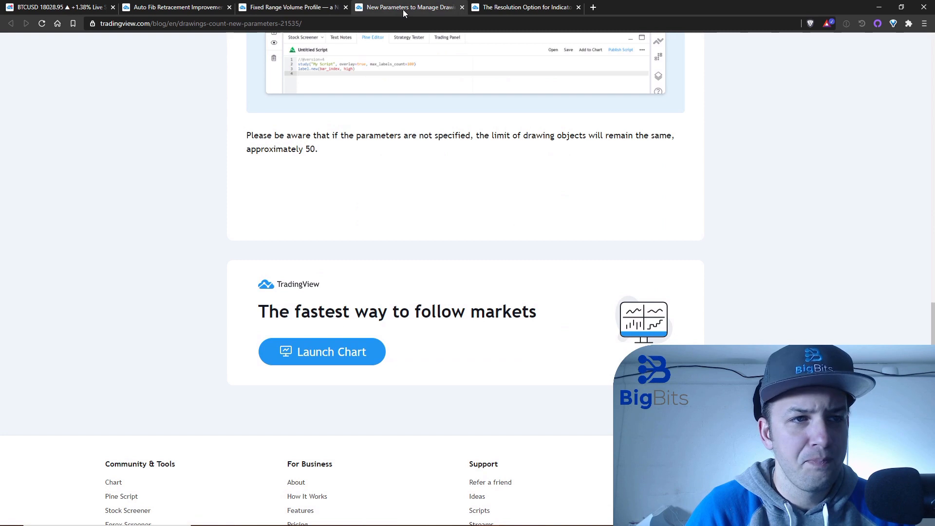
pyautogui.scroll(3)
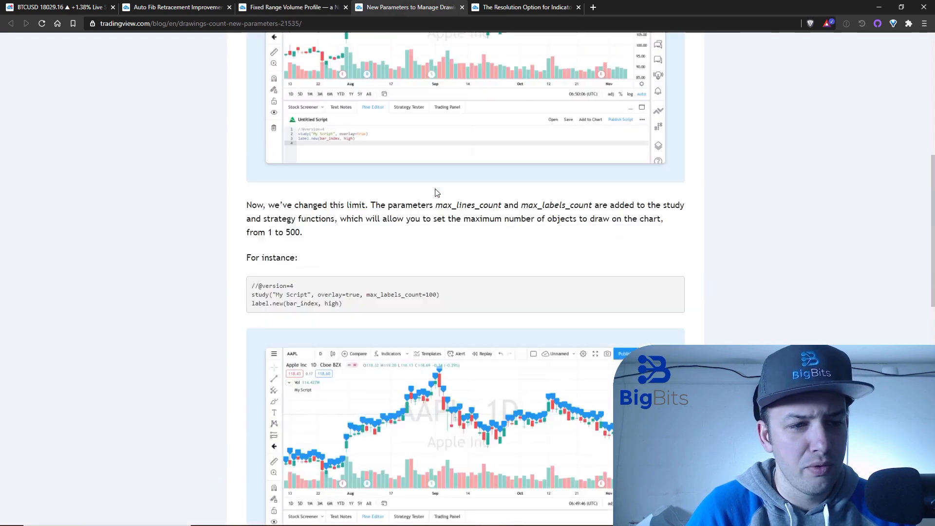
pyautogui.scroll(3)
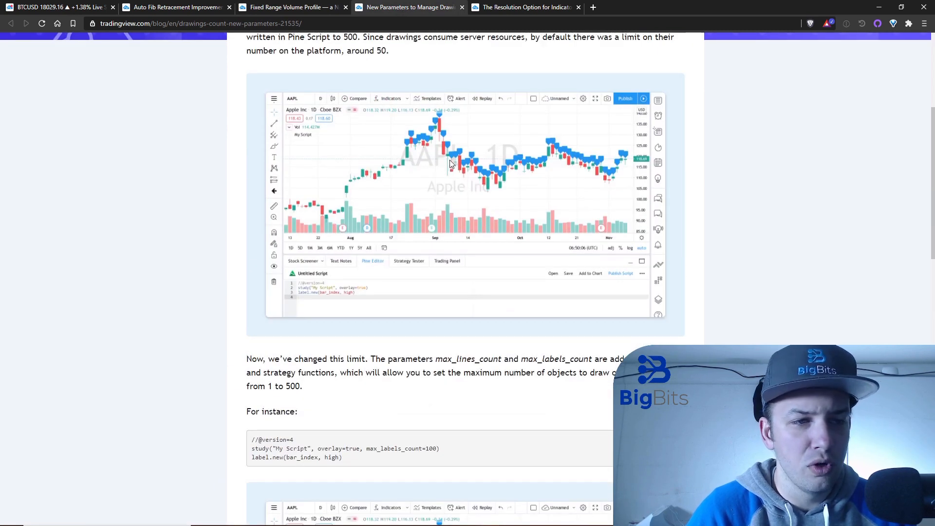
pyautogui.moveTo(477, 156)
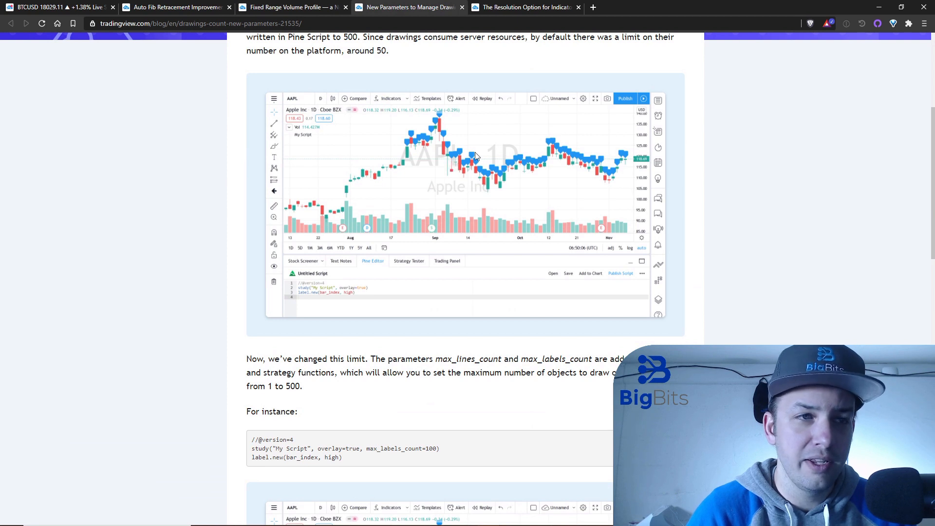
pyautogui.click(525, 7)
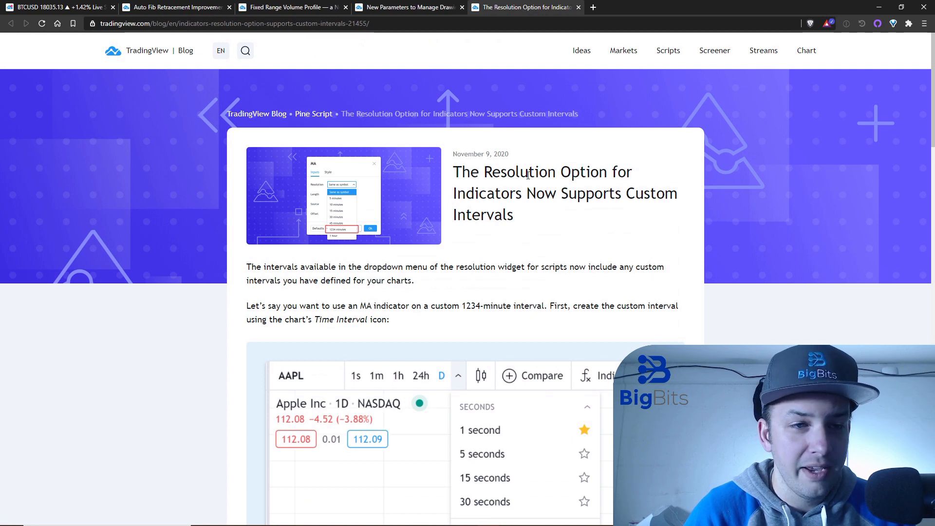
pyautogui.moveTo(68, 49)
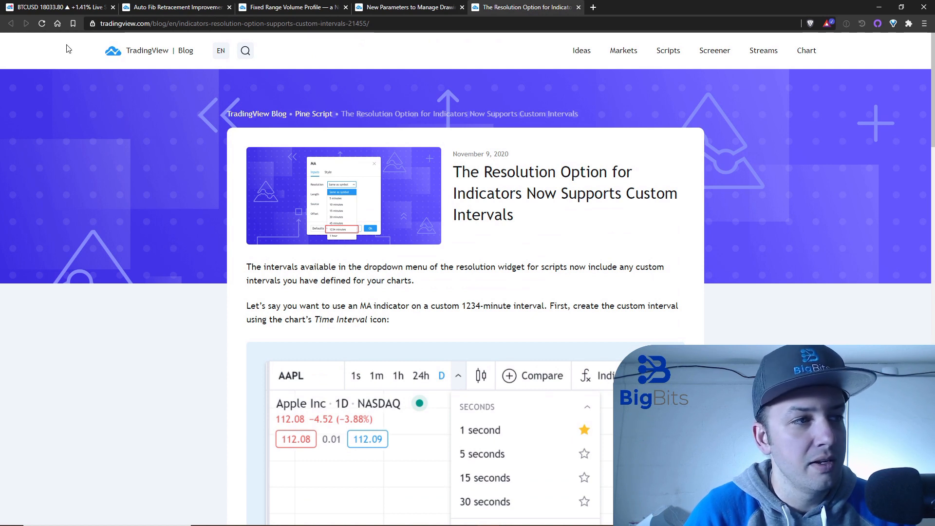
pyautogui.moveTo(54, 7)
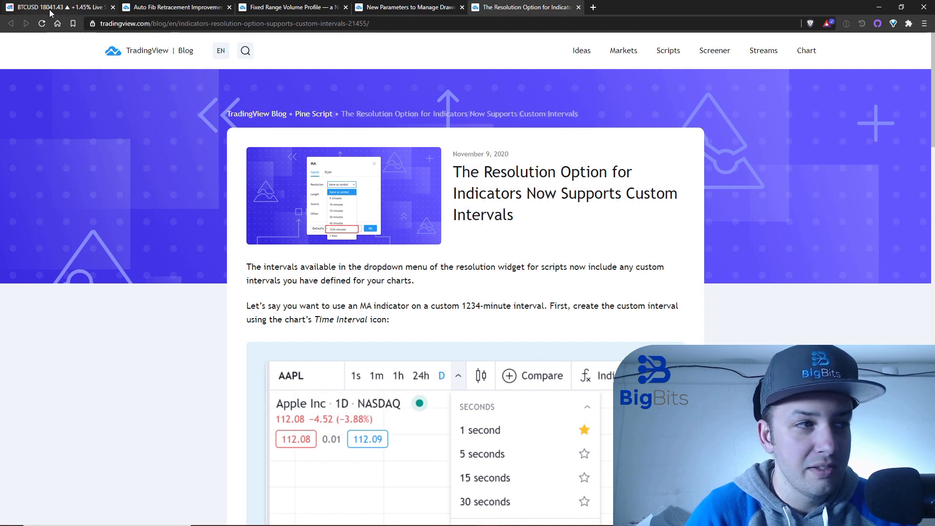
pyautogui.click(53, 7)
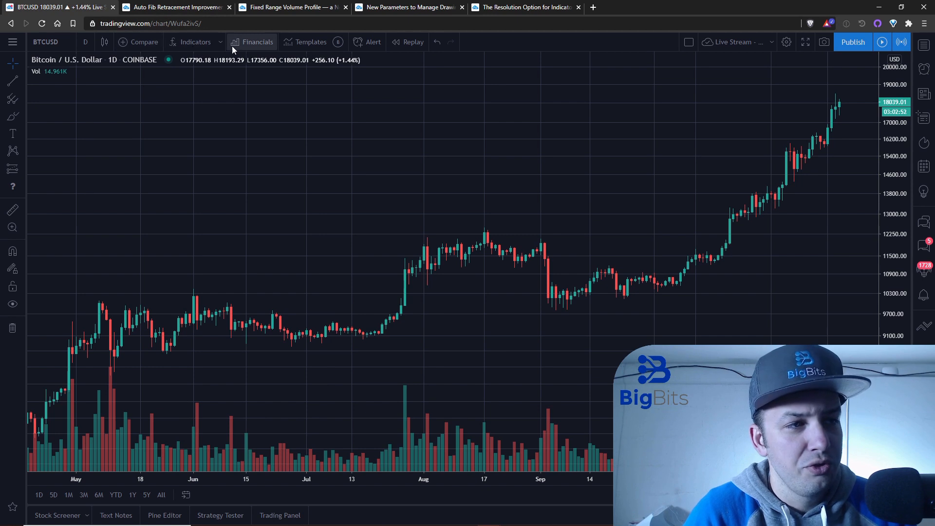
# Step: Add Auto Fib Retracement from the Indicators favorites to the BTCUSD daily chart
pyautogui.click(195, 42)
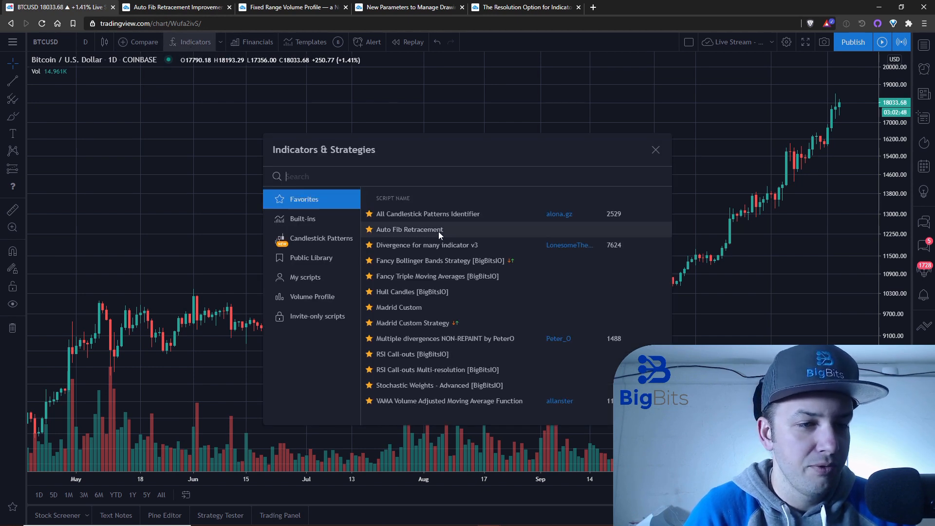
pyautogui.click(409, 229)
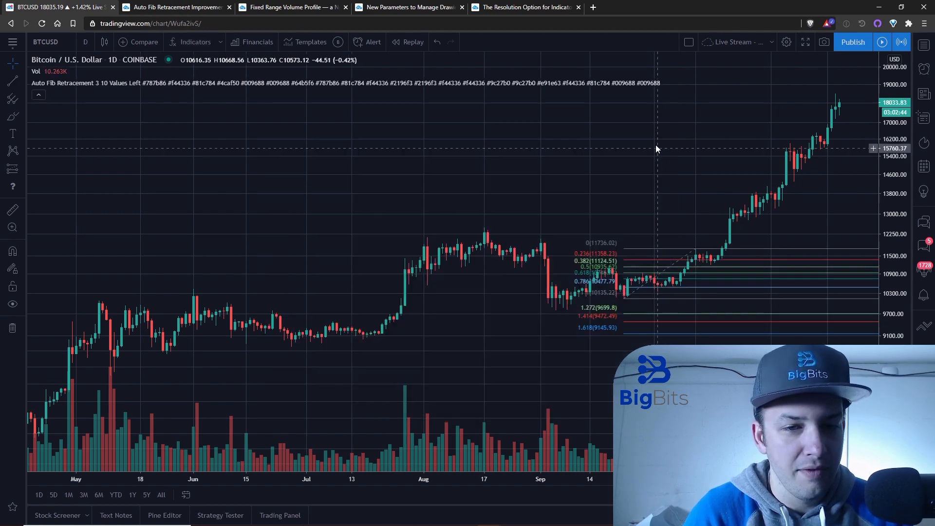
pyautogui.moveTo(680, 230)
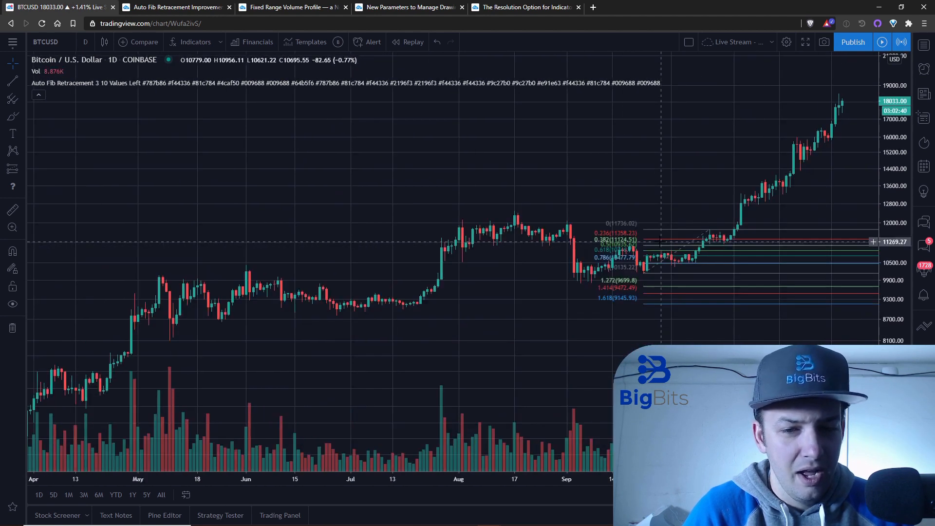
pyautogui.moveTo(67, 92)
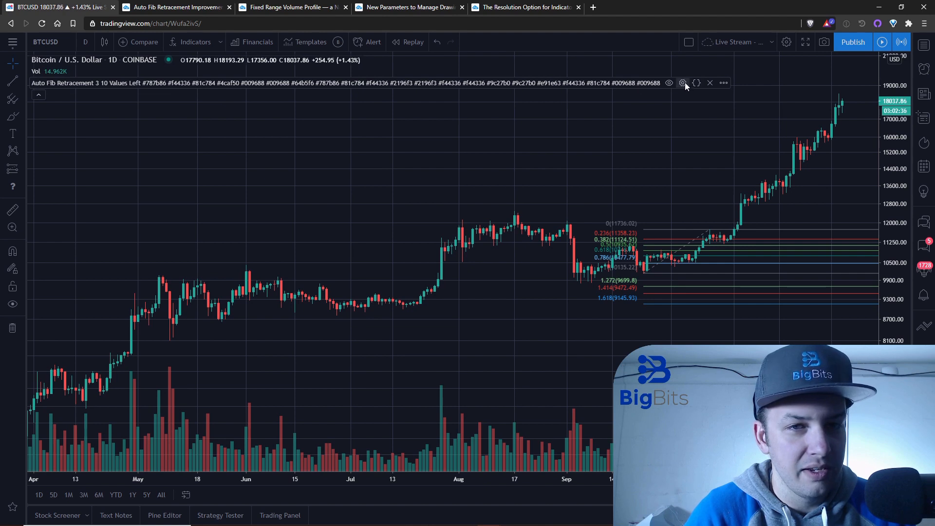
pyautogui.click(683, 82)
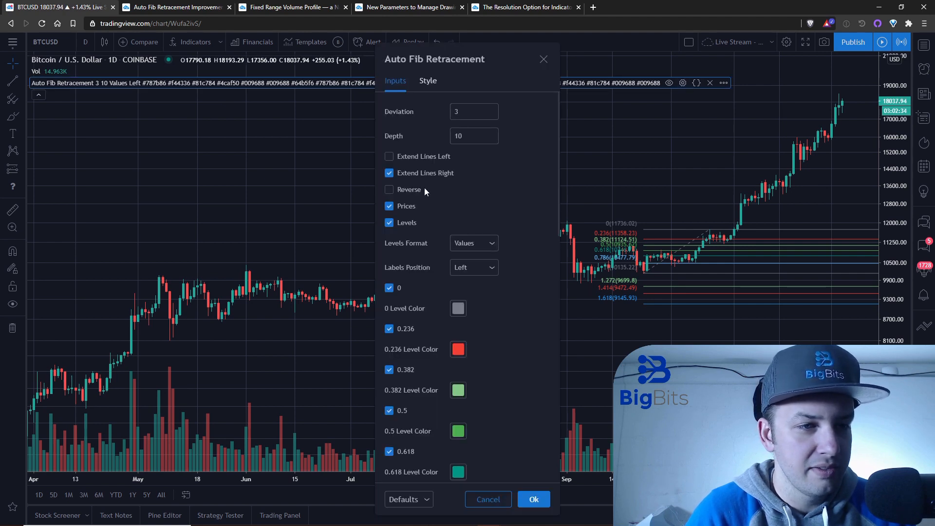
pyautogui.click(474, 267)
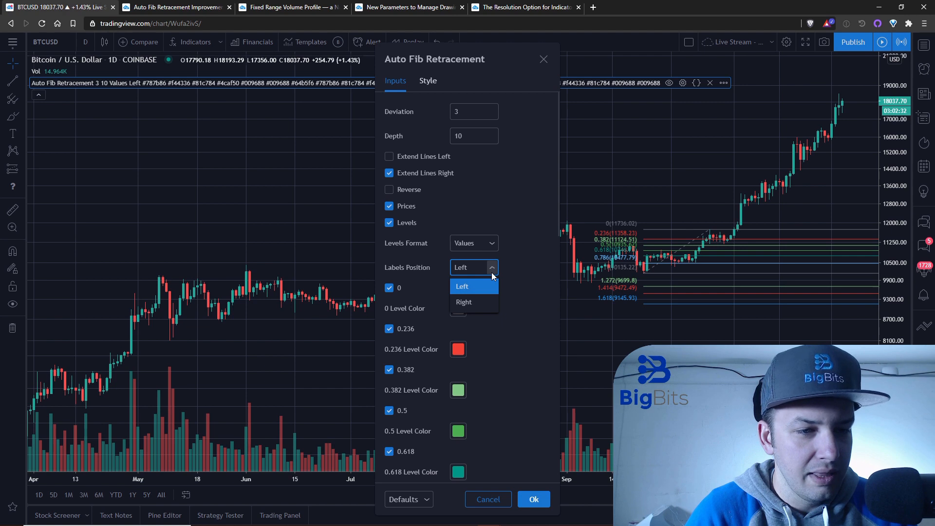
pyautogui.click(464, 302)
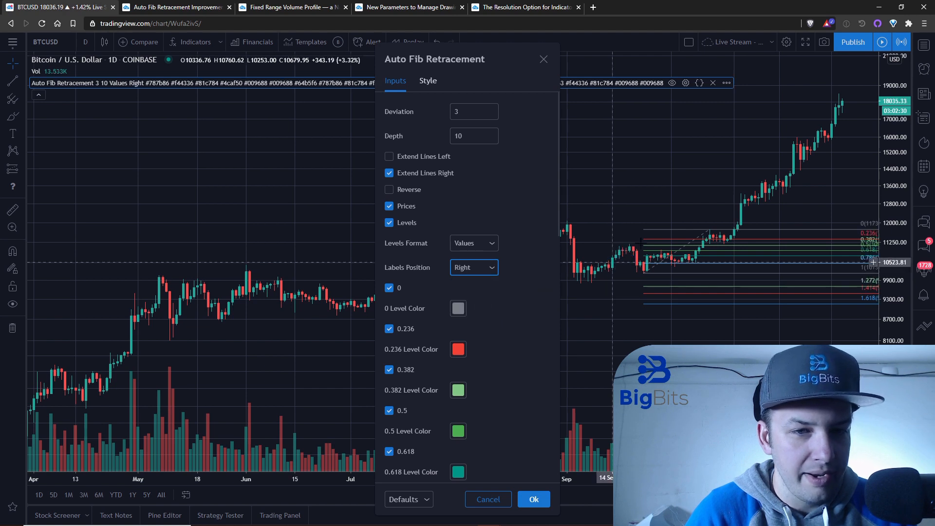
pyautogui.click(533, 498)
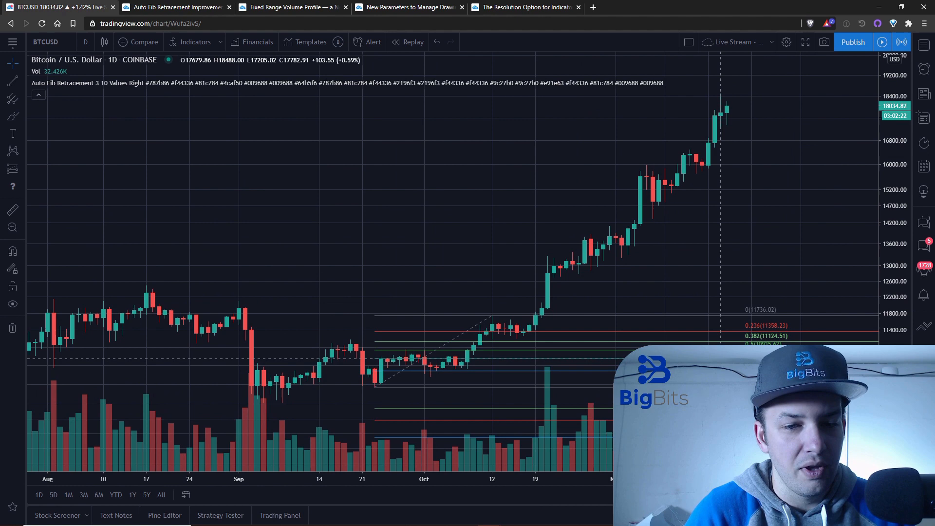
pyautogui.click(175, 6)
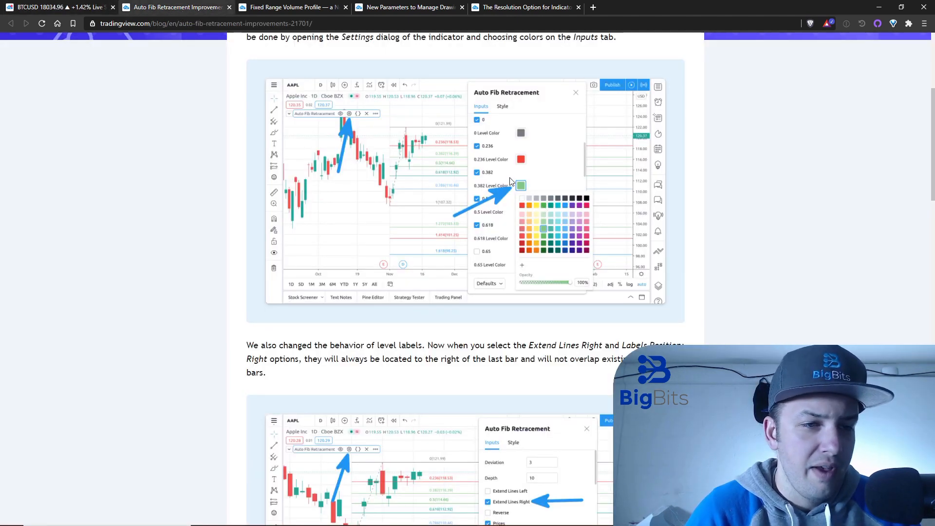
pyautogui.moveTo(432, 179)
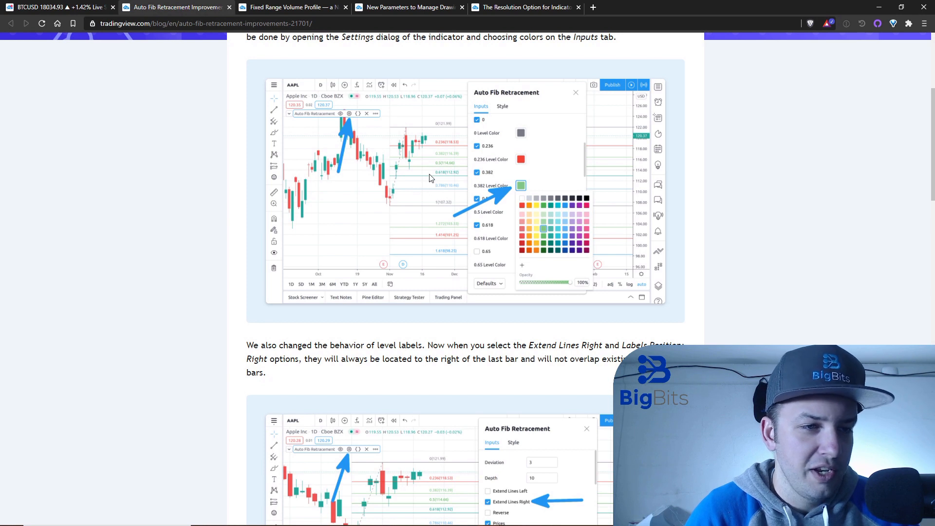
pyautogui.click(57, 7)
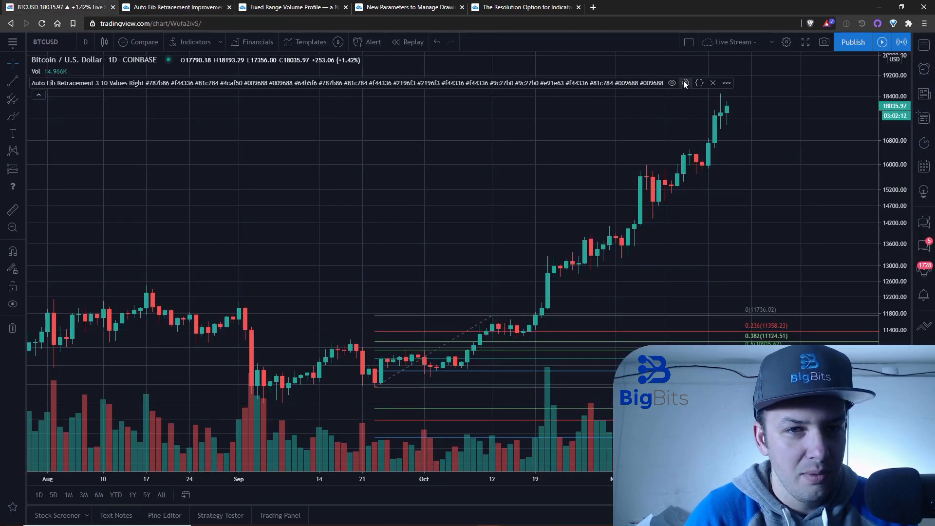
pyautogui.click(685, 82)
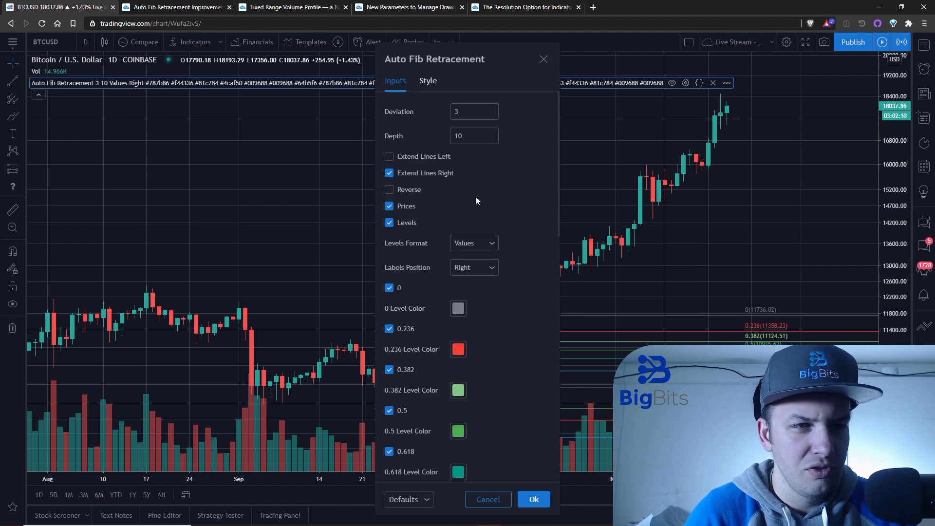
pyautogui.click(428, 81)
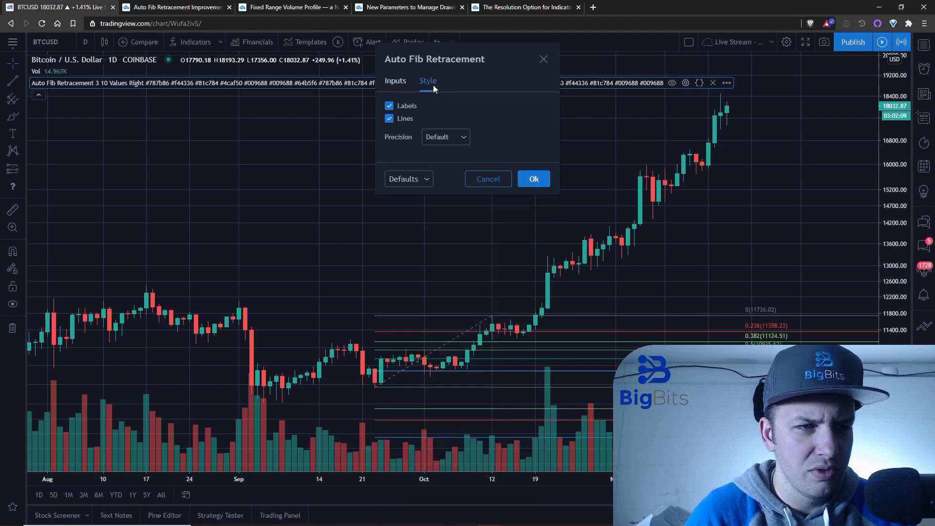
pyautogui.click(395, 80)
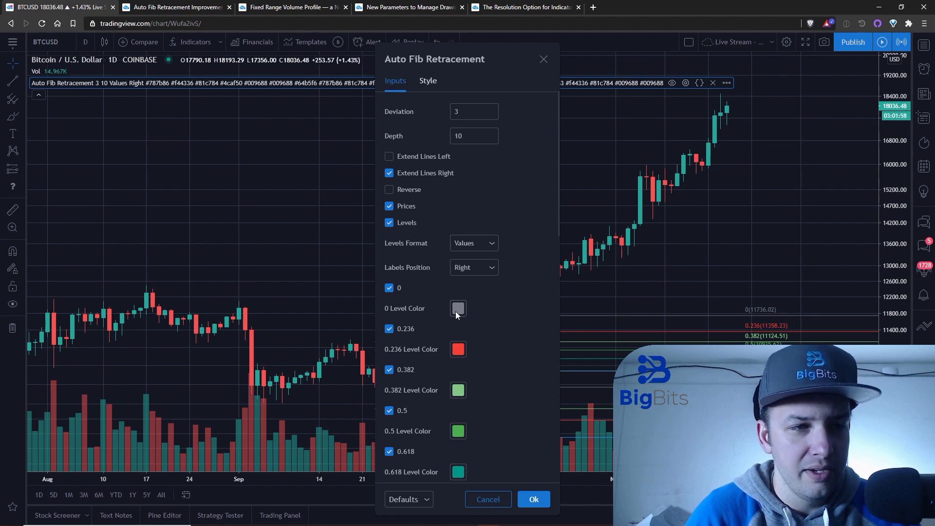
pyautogui.click(458, 309)
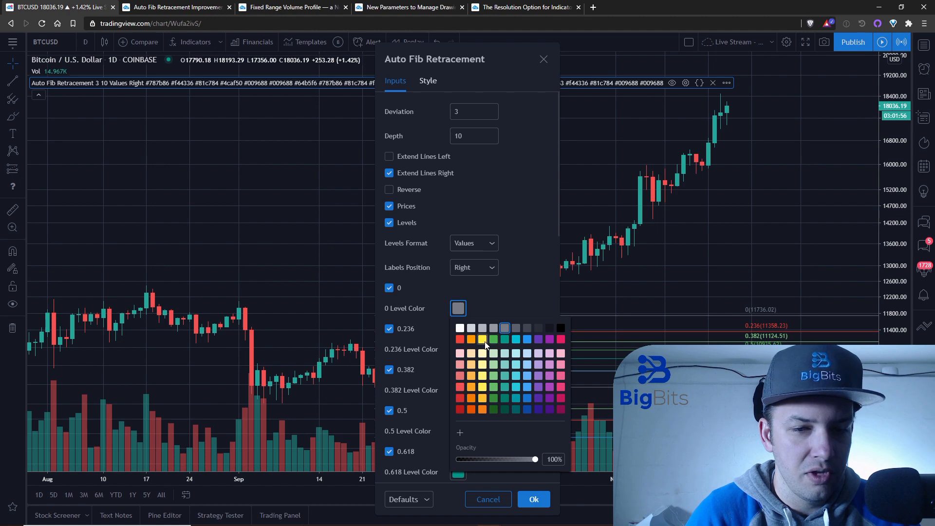
pyautogui.click(482, 339)
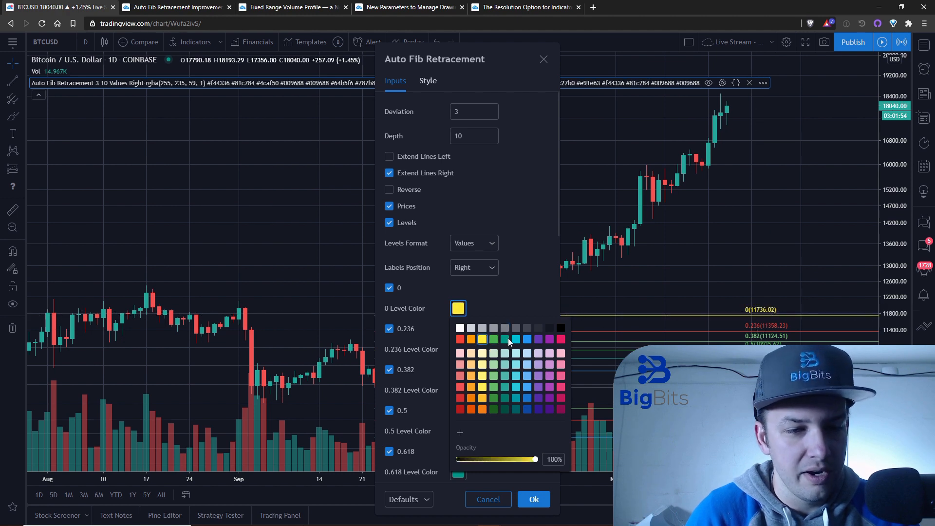
pyautogui.click(483, 329)
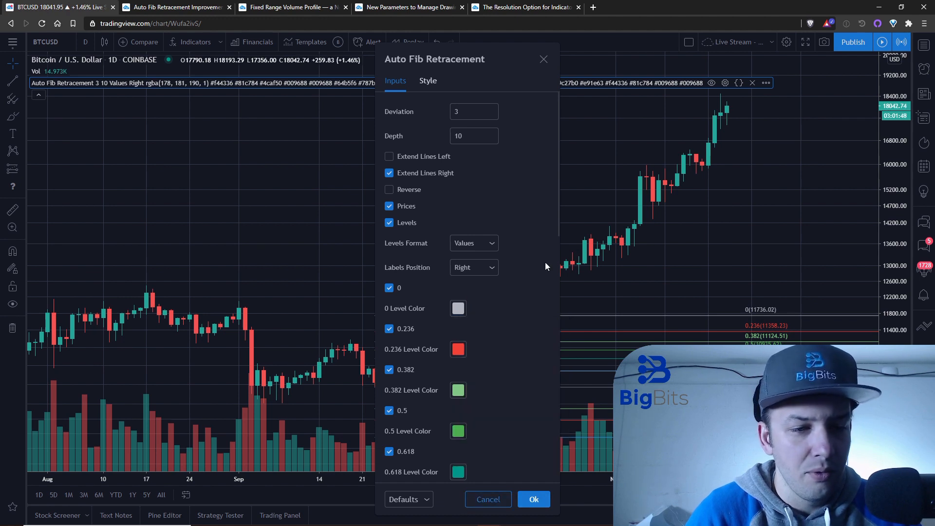
pyautogui.scroll(-3)
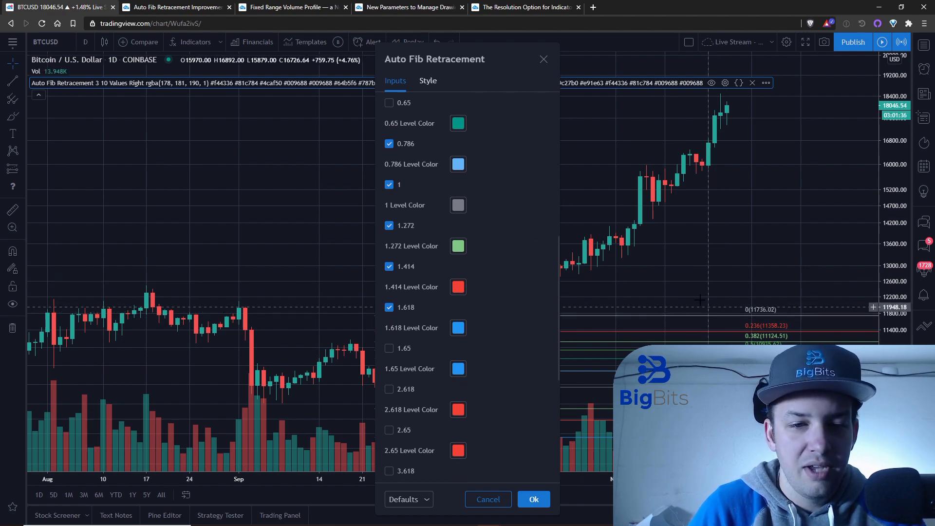
pyautogui.moveTo(700, 325)
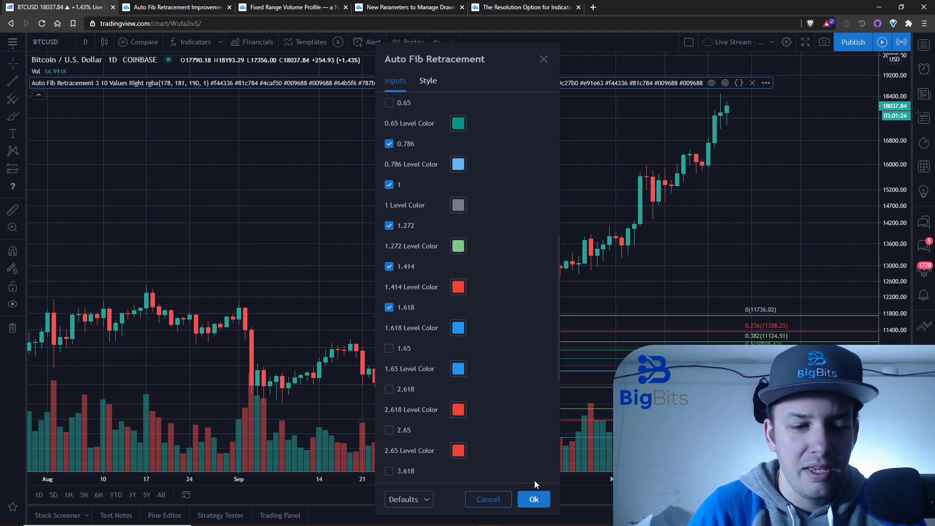
pyautogui.click(533, 498)
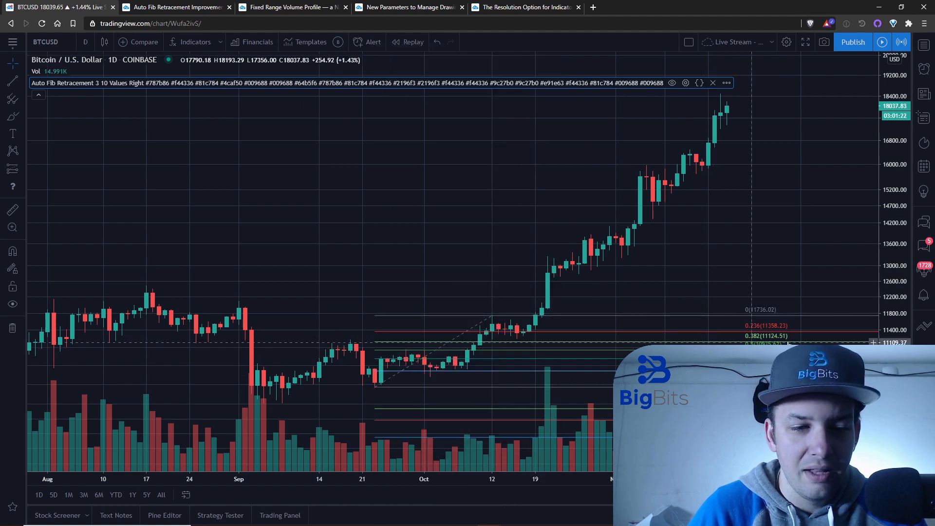
pyautogui.moveTo(773, 321)
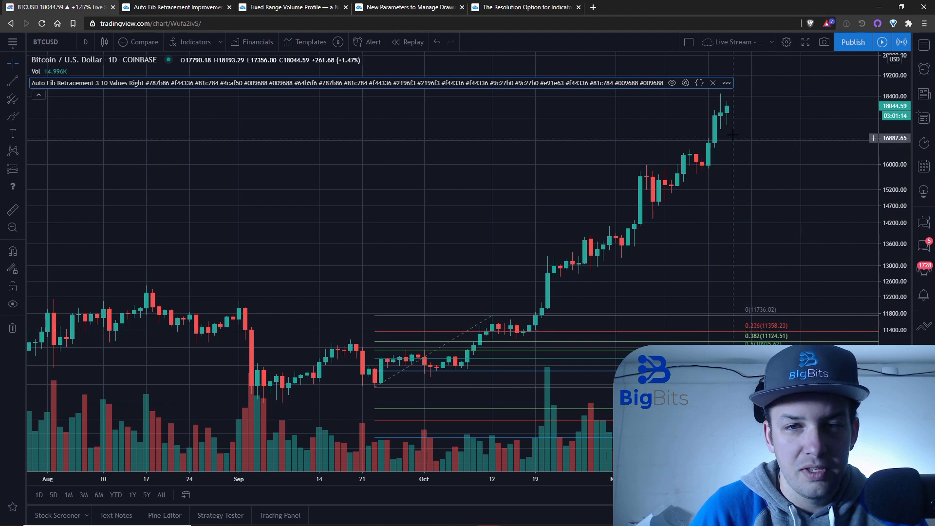
pyautogui.moveTo(746, 111)
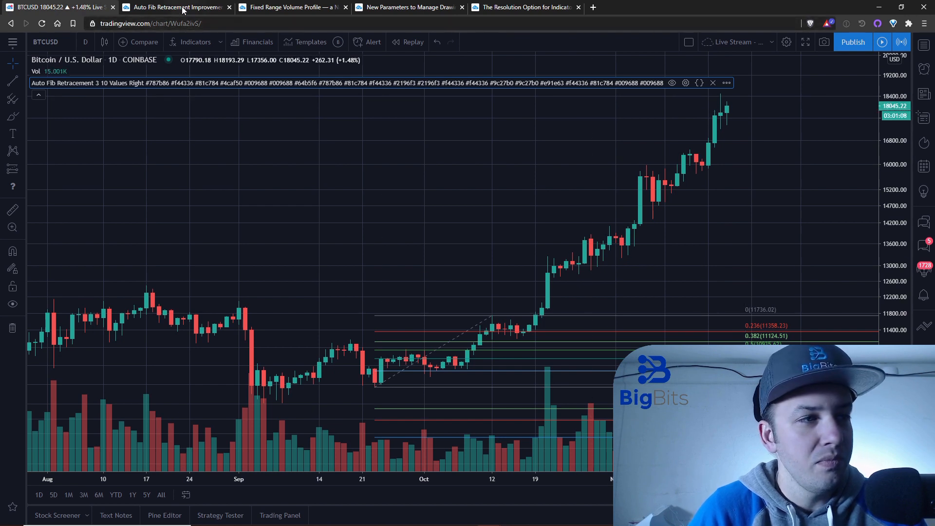
# Step: Read down the Auto Fib Retracement article to its section on alerts for individual Fib levels
pyautogui.click(177, 7)
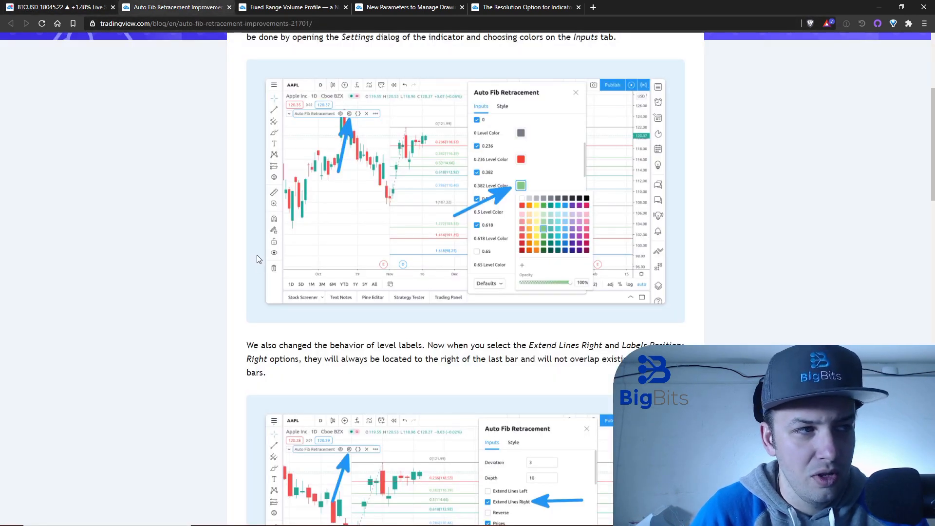
pyautogui.scroll(-3)
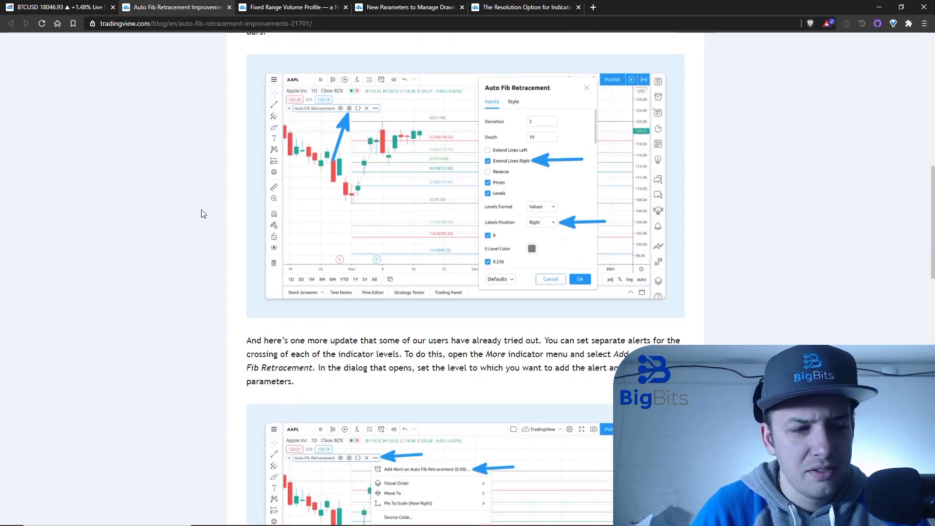
pyautogui.scroll(-3)
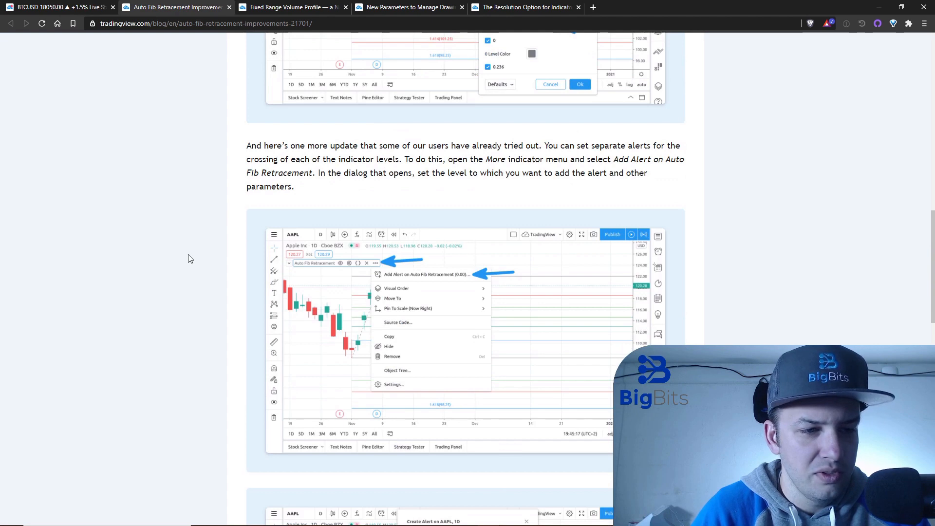
pyautogui.scroll(-3)
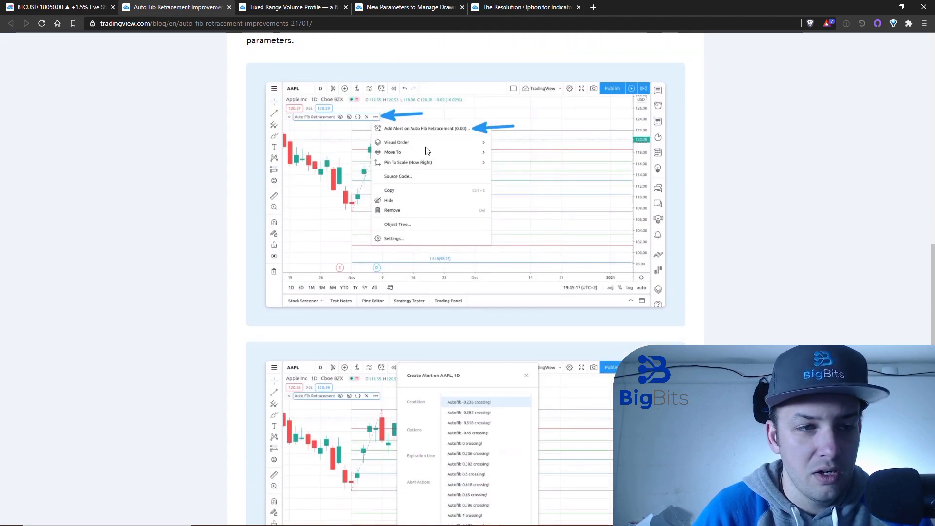
pyautogui.moveTo(433, 143)
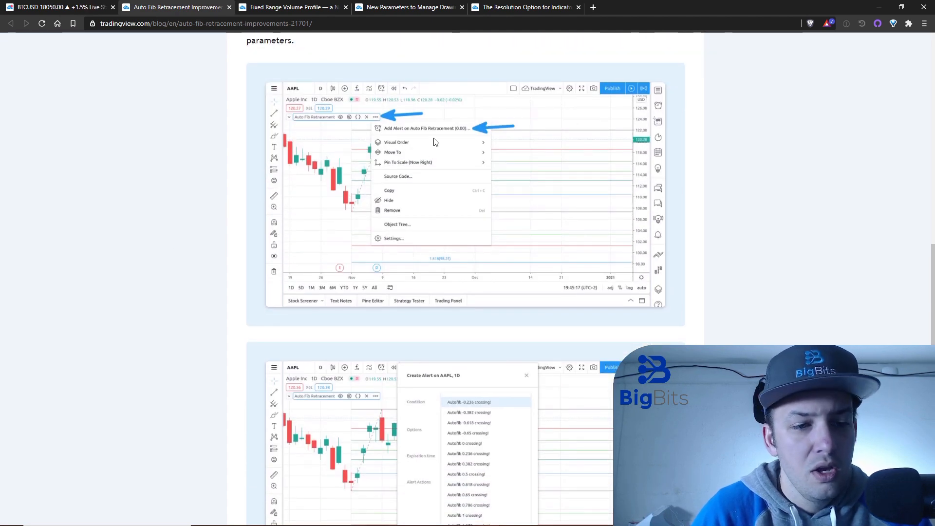
pyautogui.moveTo(398, 161)
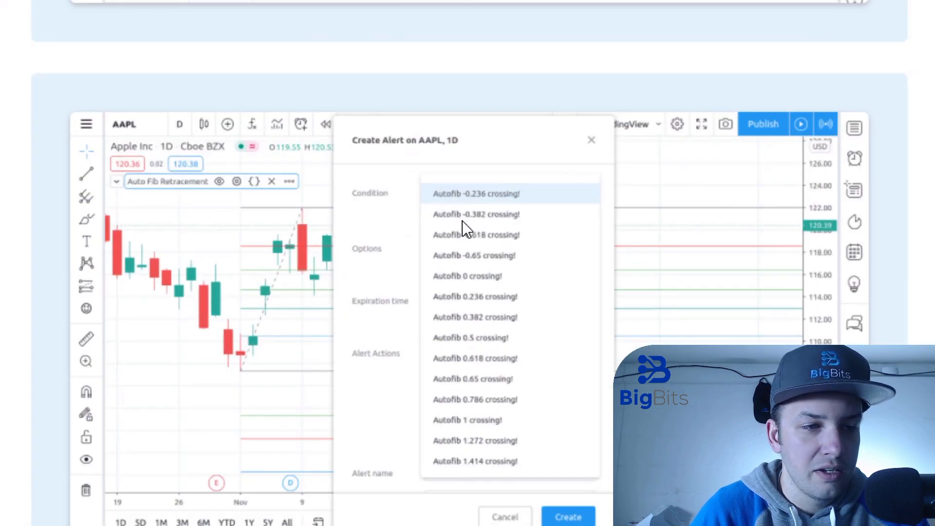
pyautogui.moveTo(501, 215)
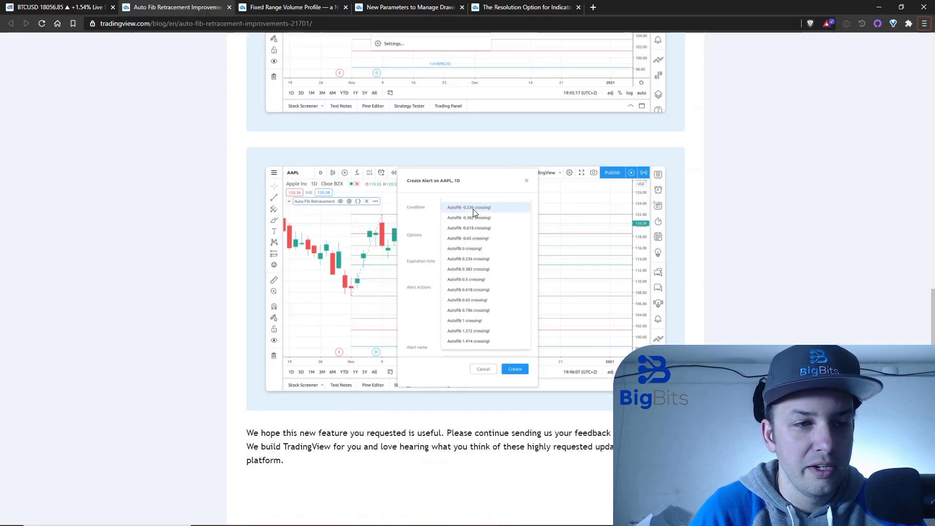
pyautogui.scroll(-3)
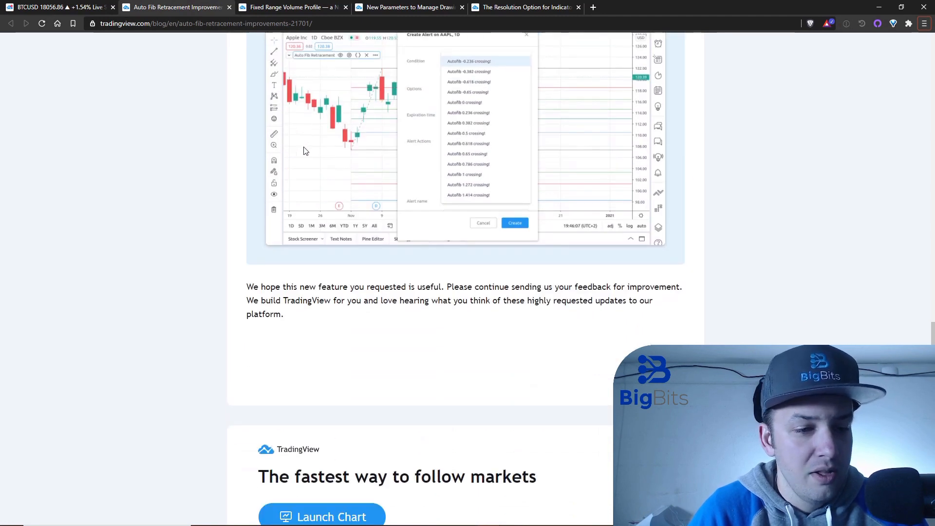
pyautogui.scroll(3)
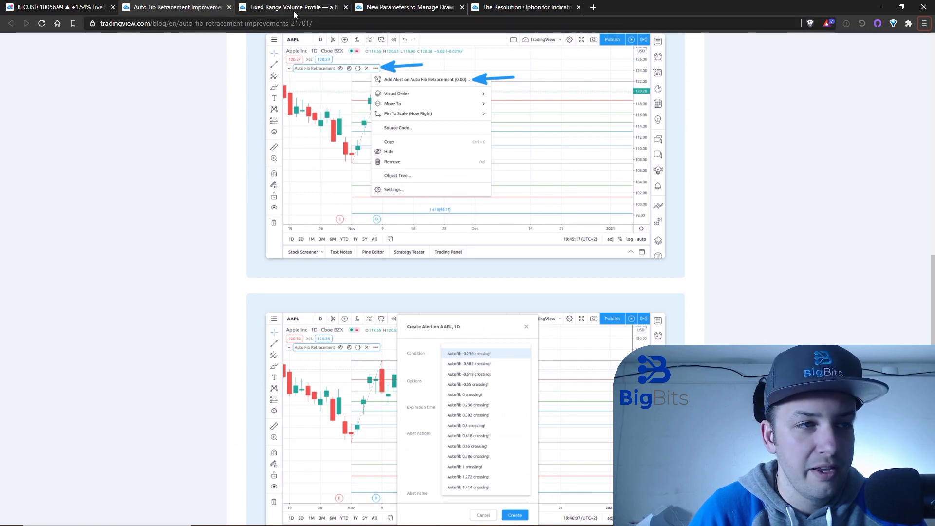
pyautogui.moveTo(293, 7)
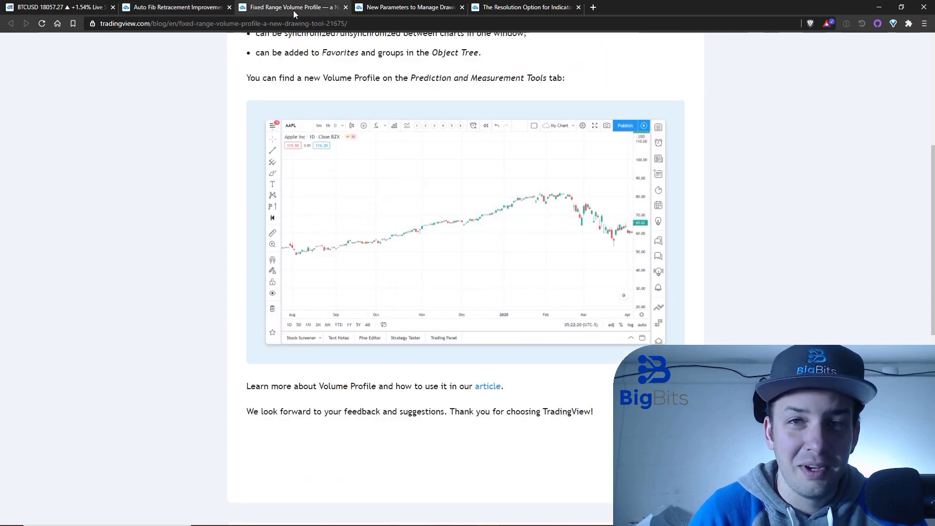
# Step: Inspect the enlarged example chart of the Fixed Range Volume Profile post, then return to the article text
pyautogui.click(273, 207)
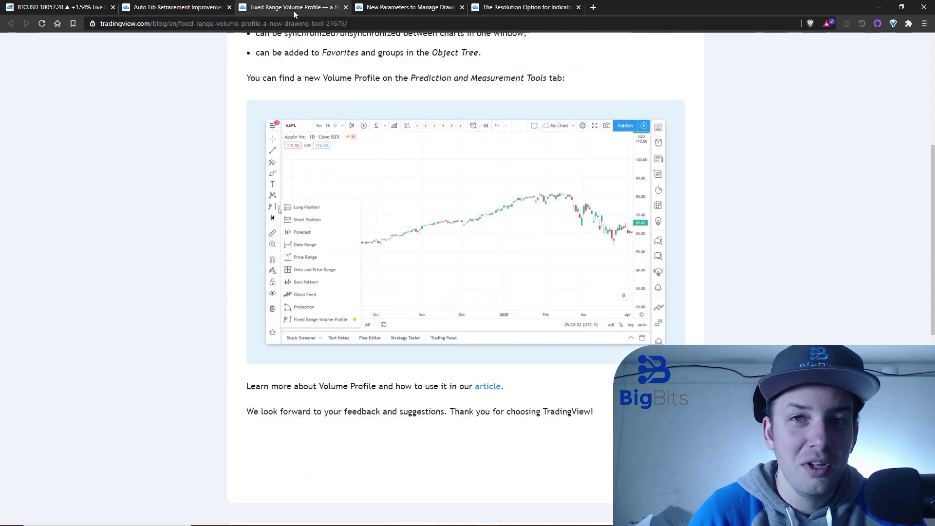
pyautogui.scroll(3)
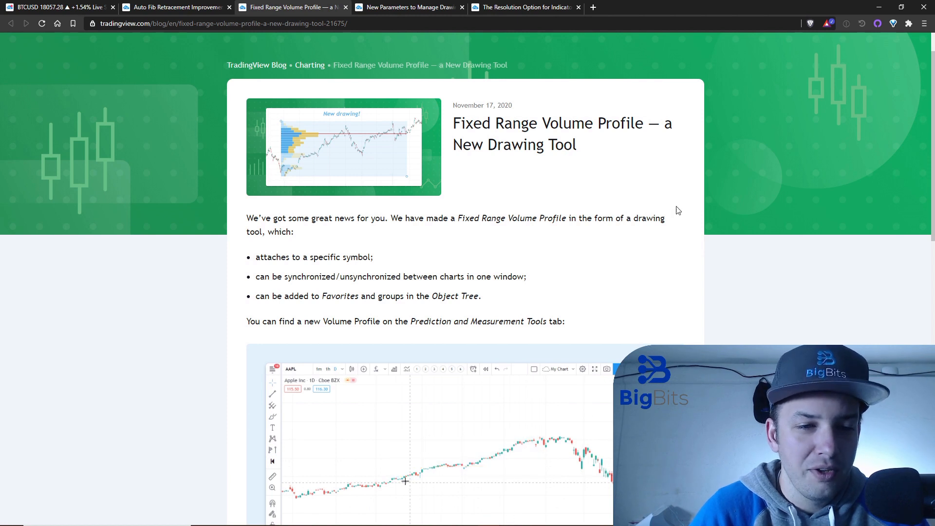
pyautogui.scroll(-3)
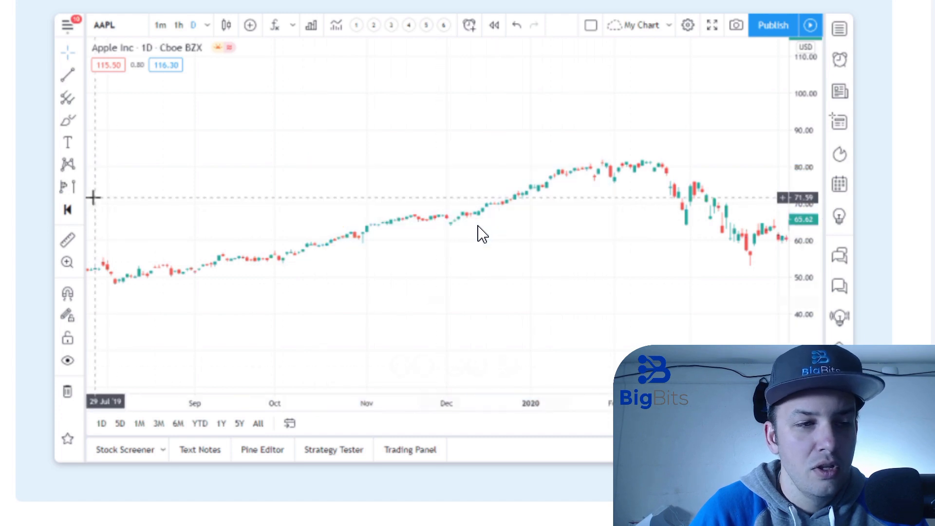
pyautogui.click(67, 186)
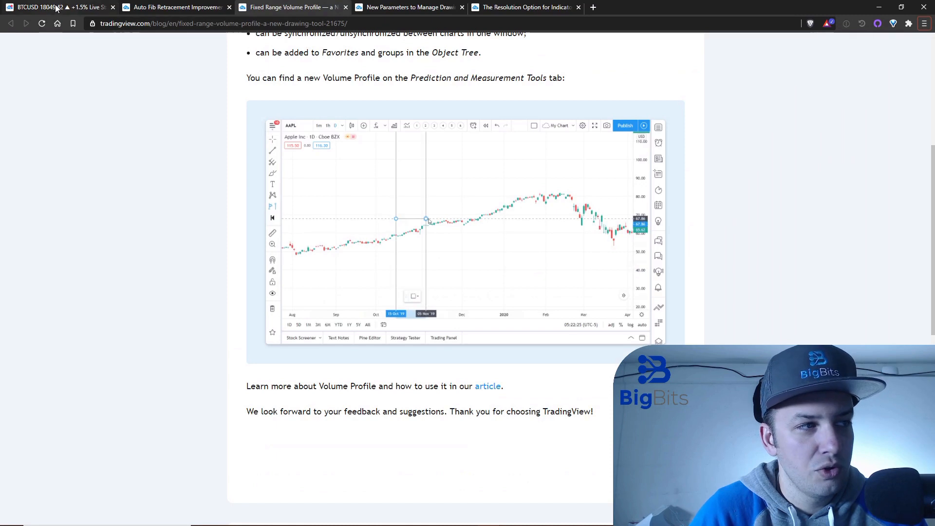
# Step: Draw a Fixed Range Volume Profile from 1 Sep to 22 Oct on the BTCUSD chart, then delete it
pyautogui.click(57, 7)
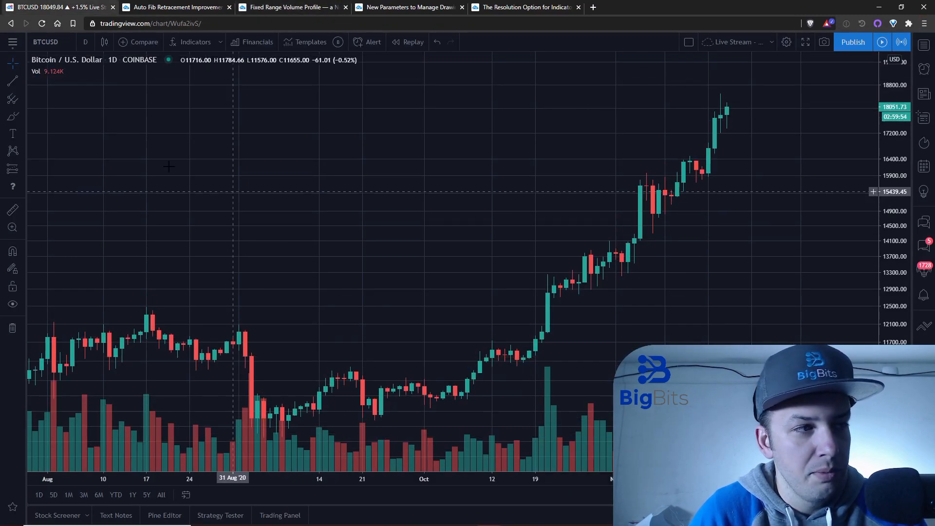
pyautogui.click(13, 170)
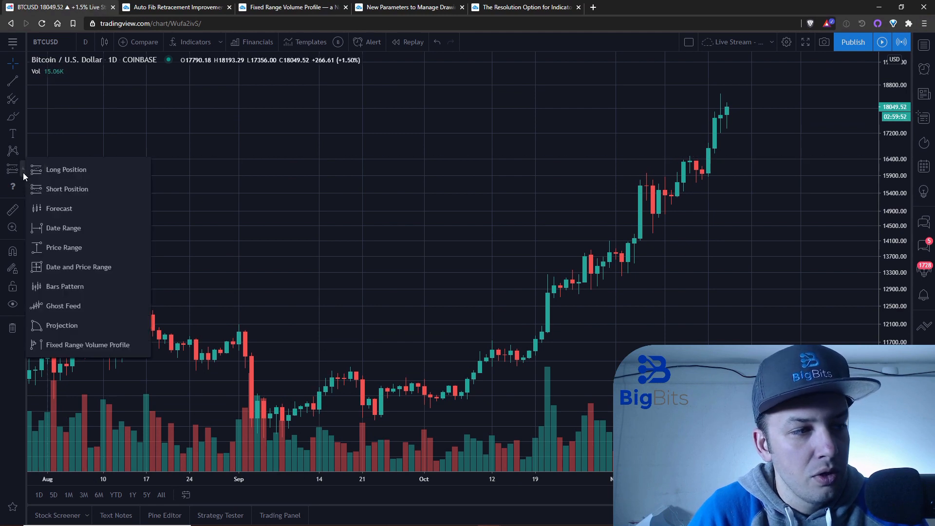
pyautogui.moveTo(104, 345)
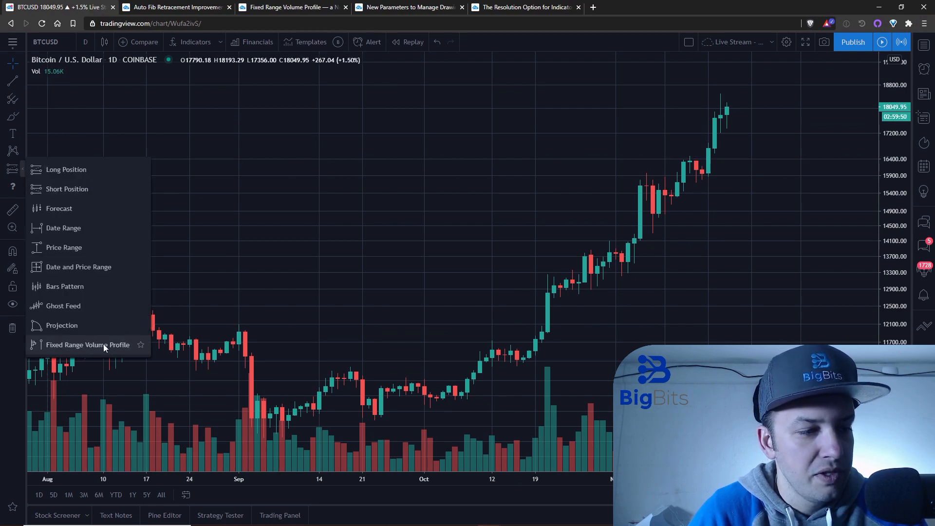
pyautogui.click(88, 345)
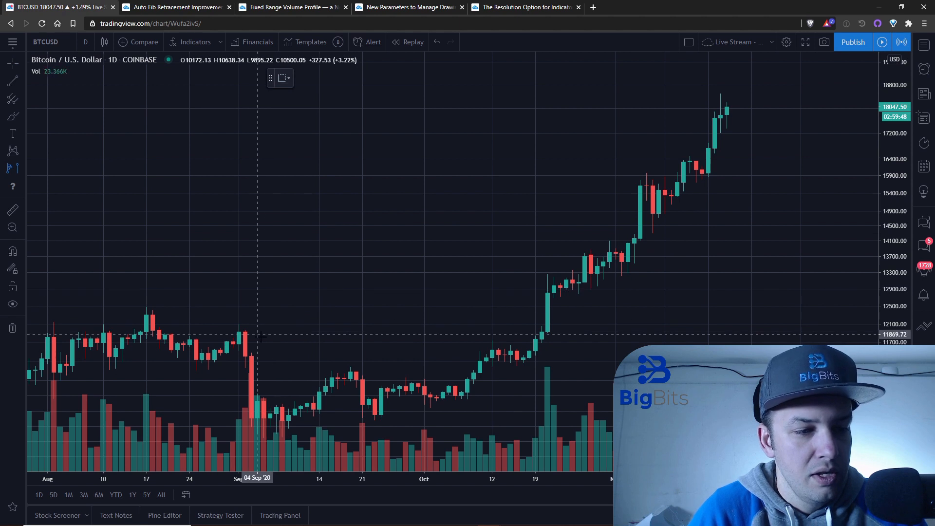
pyautogui.moveTo(239, 320)
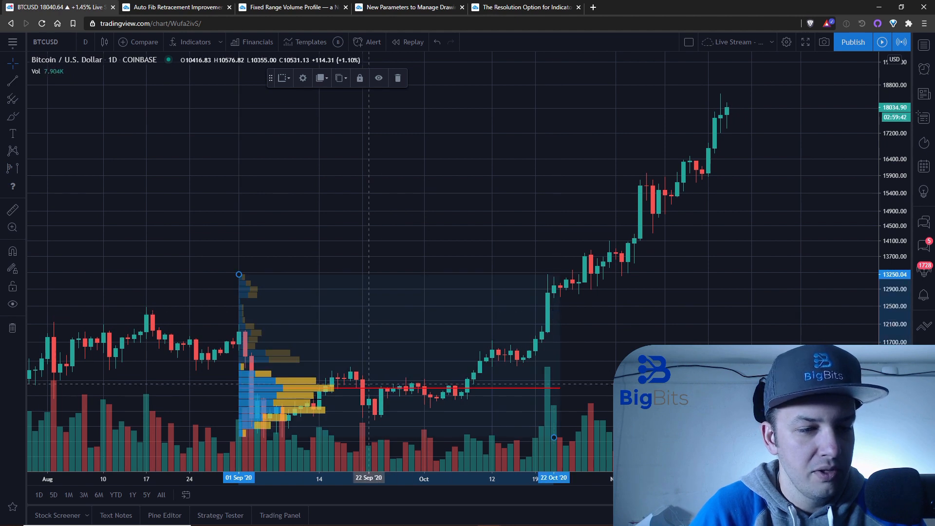
pyautogui.moveTo(300, 396)
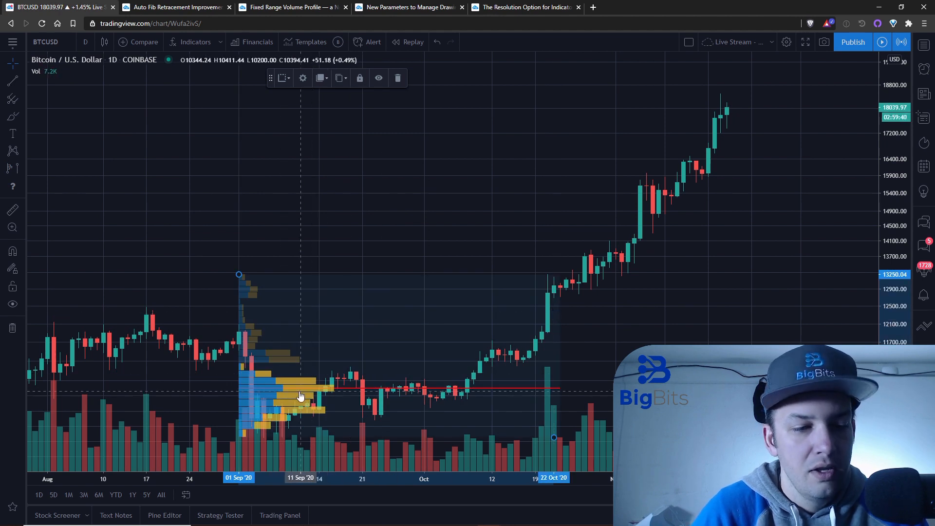
pyautogui.moveTo(269, 391)
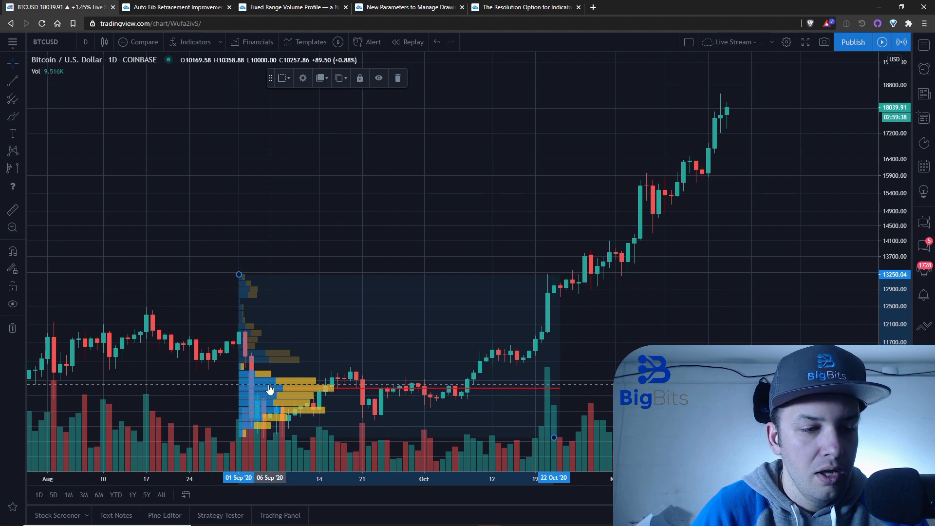
pyautogui.moveTo(257, 382)
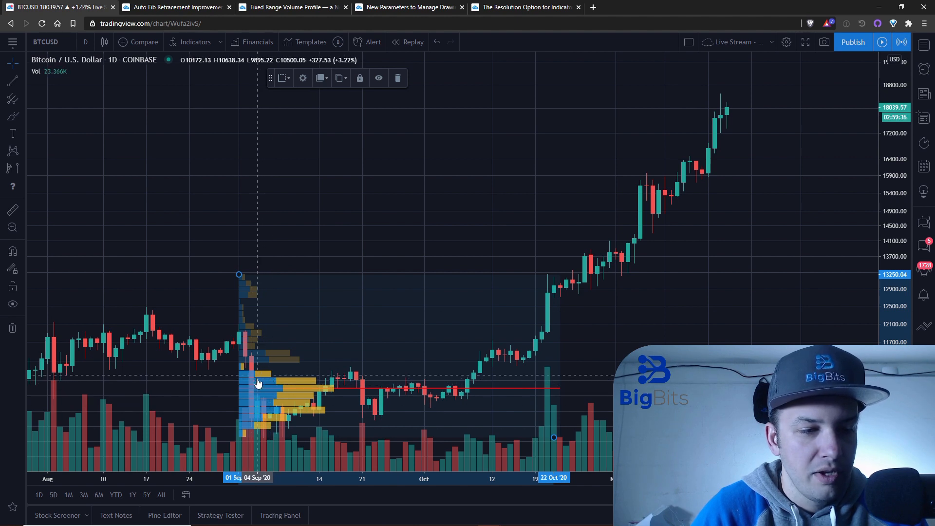
pyautogui.moveTo(270, 380)
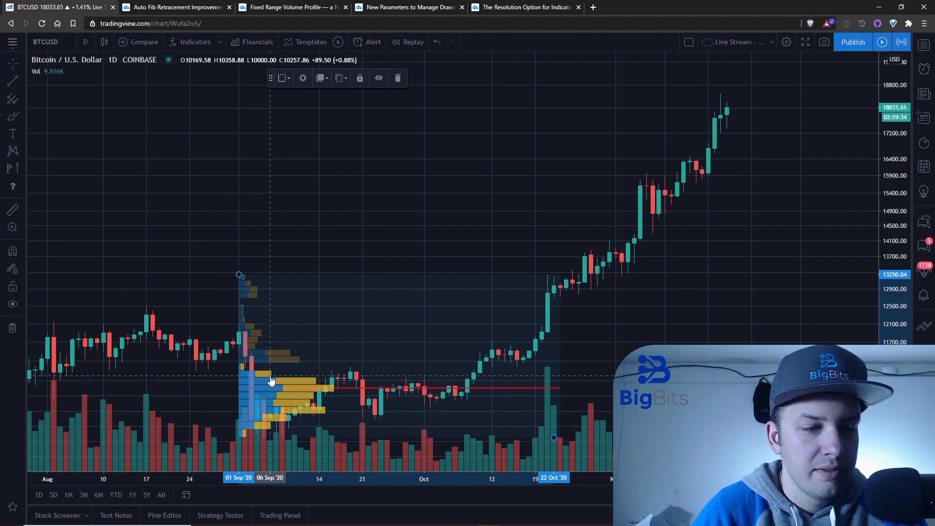
pyautogui.moveTo(548, 352)
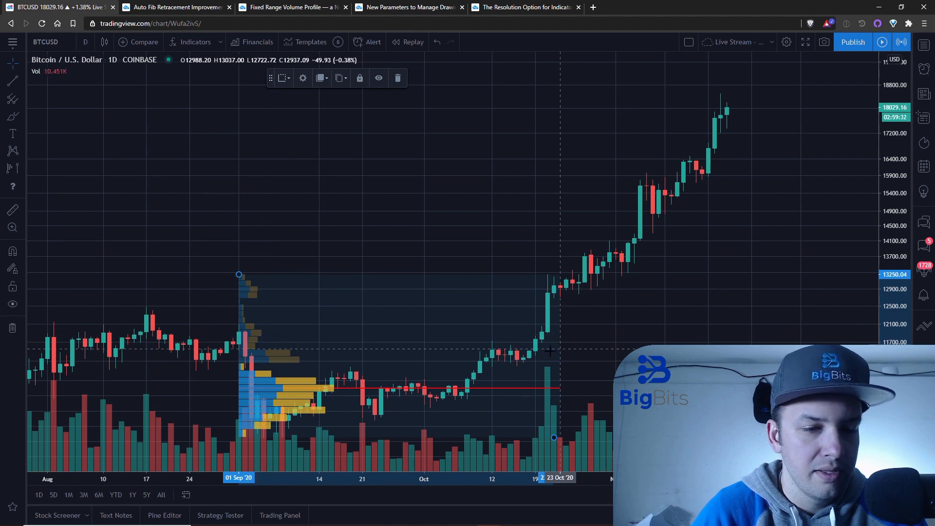
pyautogui.moveTo(264, 290)
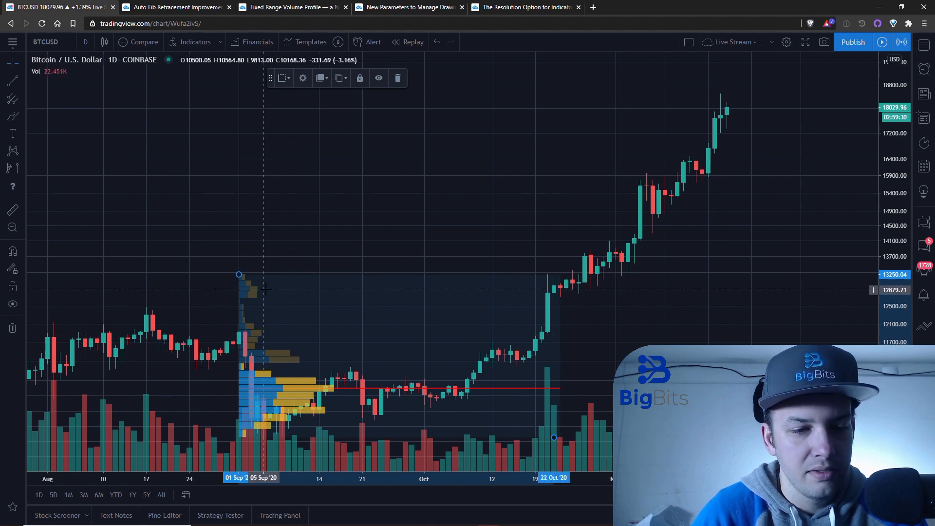
pyautogui.moveTo(269, 360)
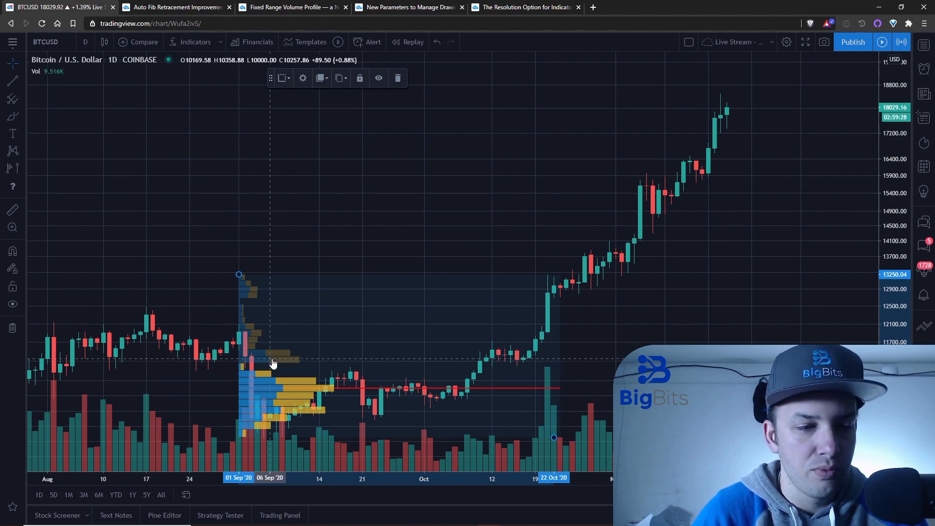
pyautogui.moveTo(260, 442)
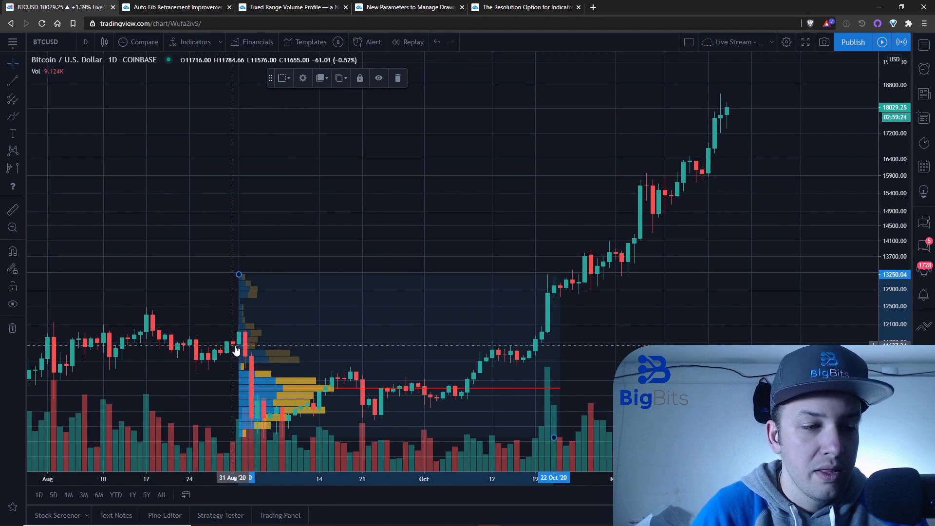
pyautogui.moveTo(512, 370)
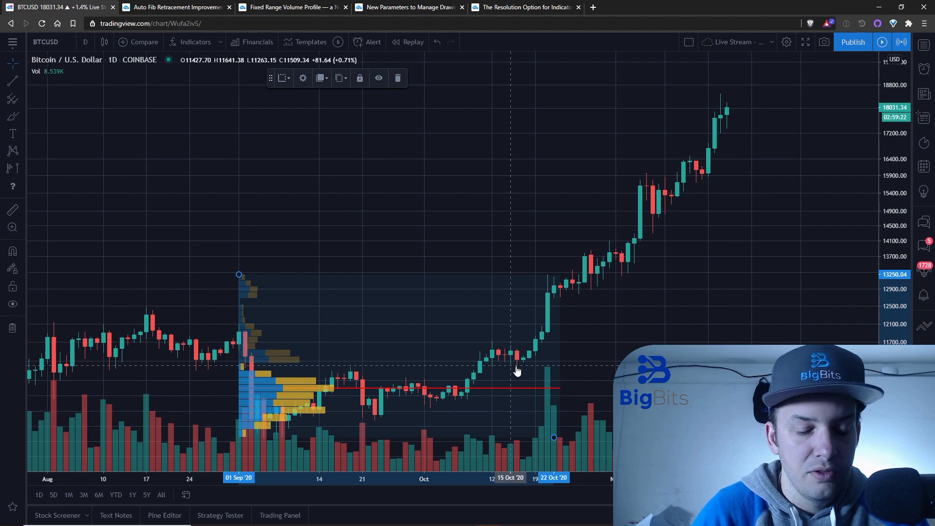
pyautogui.moveTo(518, 370)
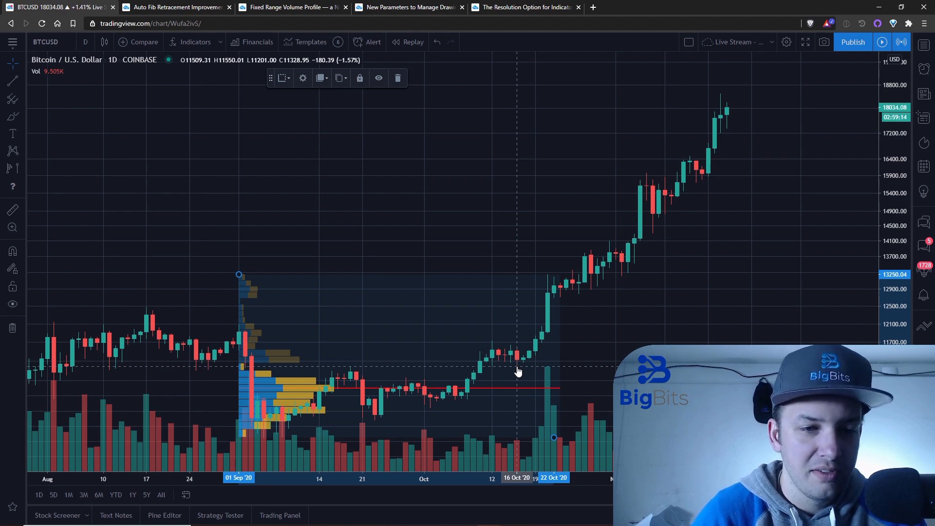
pyautogui.moveTo(301, 299)
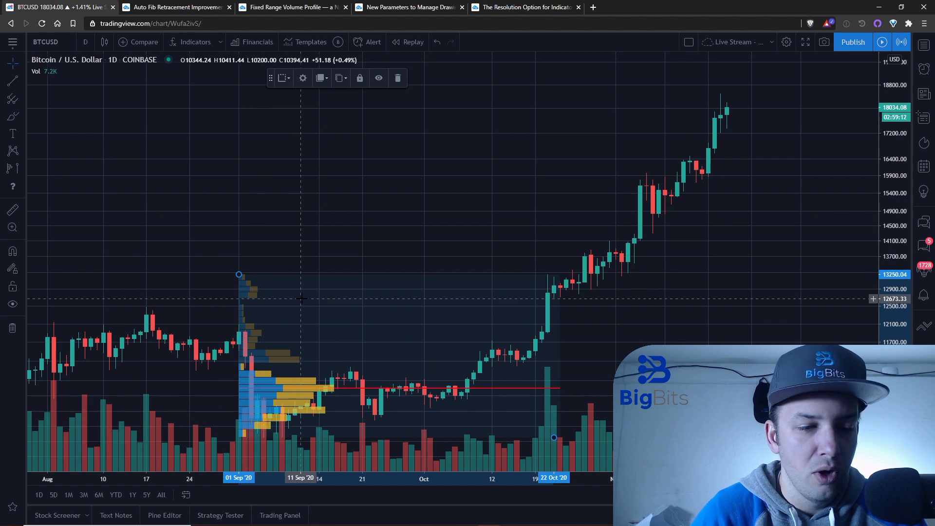
pyautogui.moveTo(357, 269)
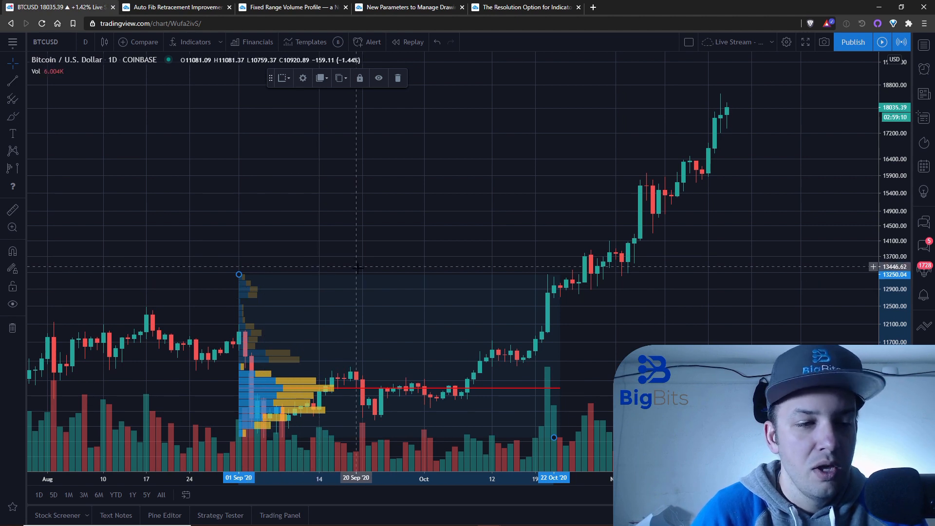
pyautogui.moveTo(363, 267)
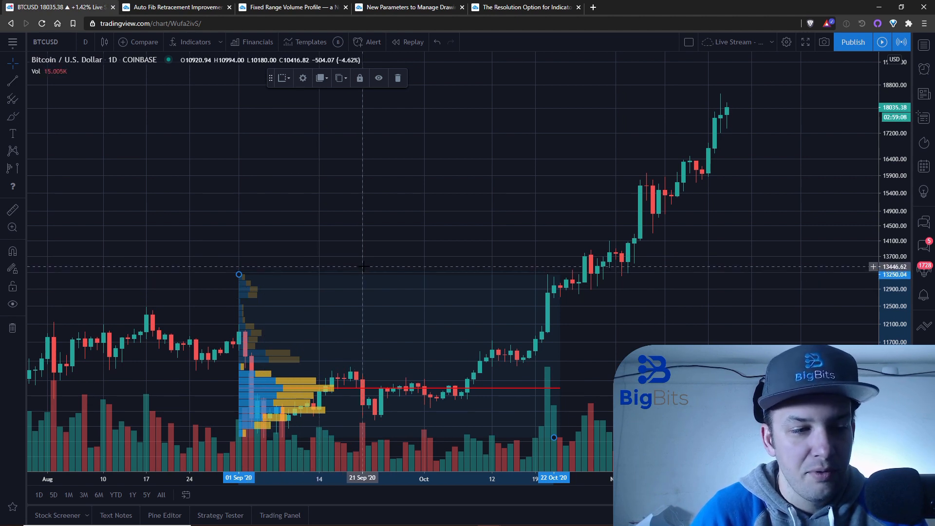
pyautogui.moveTo(539, 394)
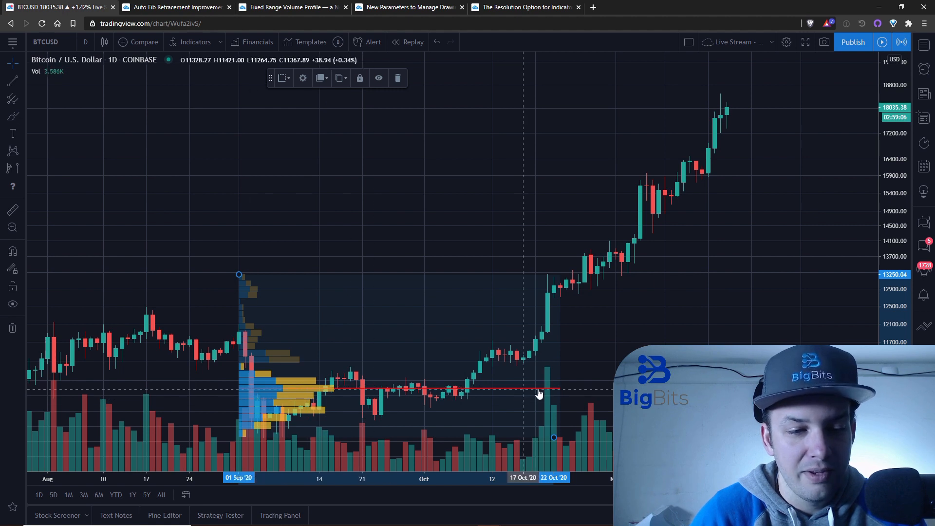
pyautogui.moveTo(258, 276)
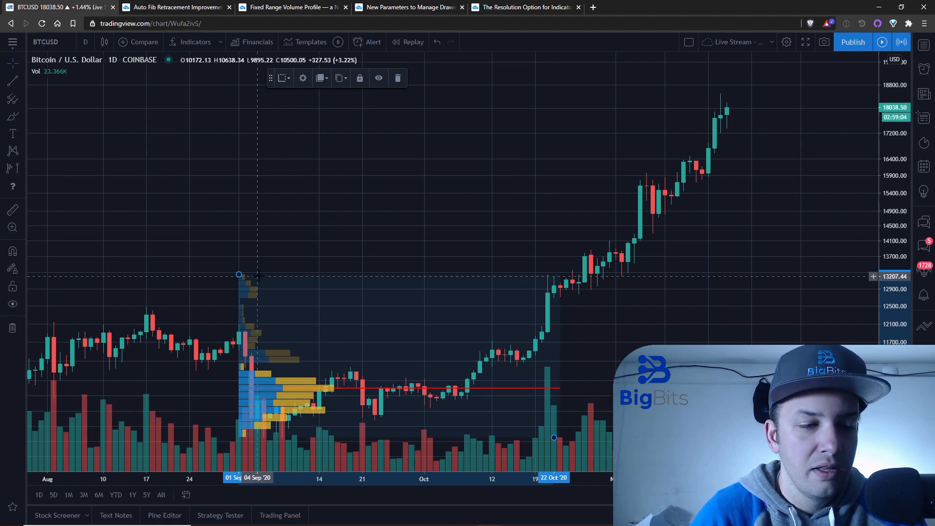
pyautogui.moveTo(292, 363)
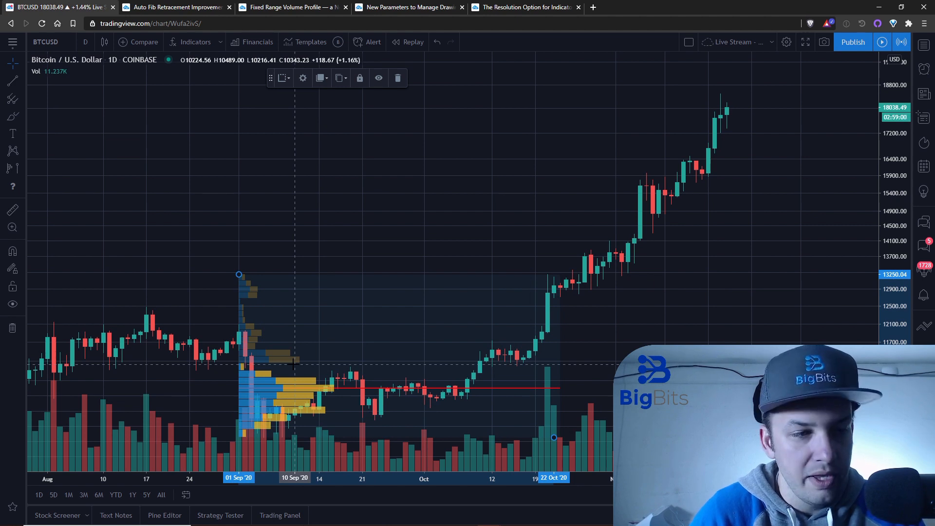
pyautogui.moveTo(306, 228)
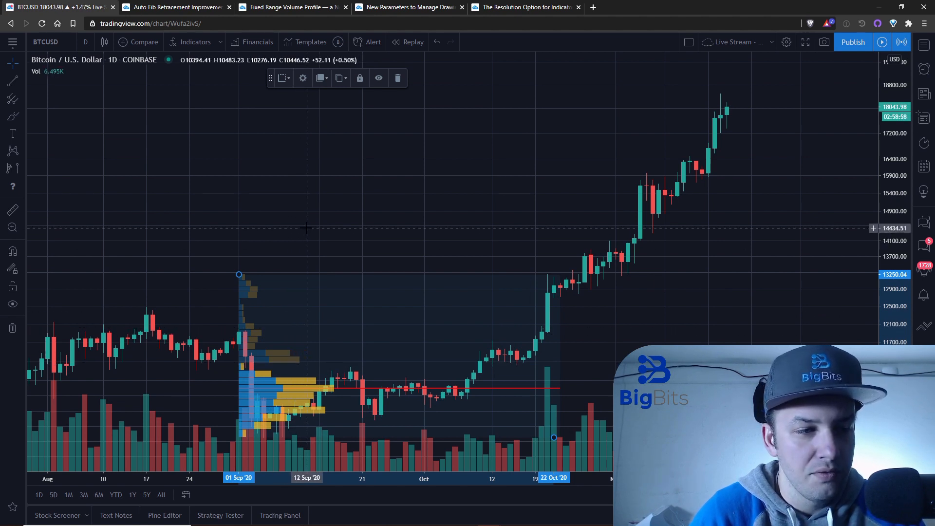
pyautogui.click(397, 78)
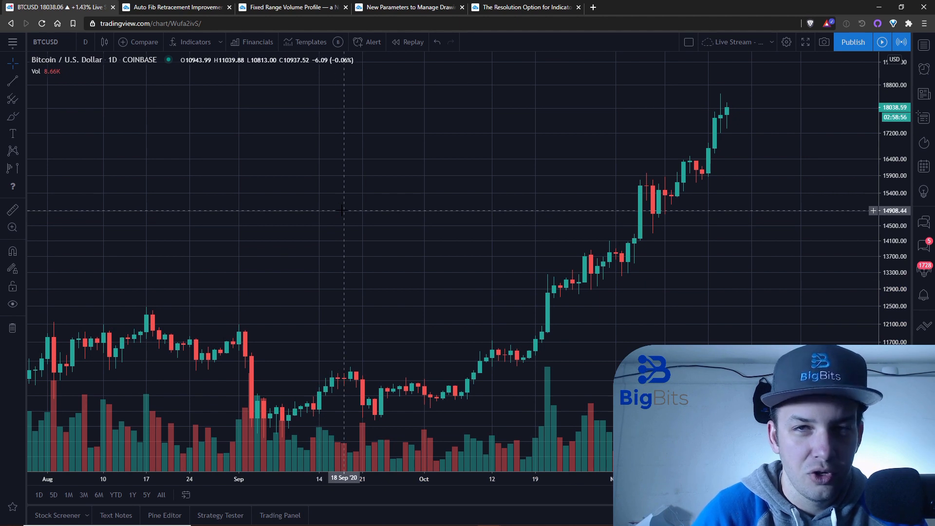
pyautogui.moveTo(350, 201)
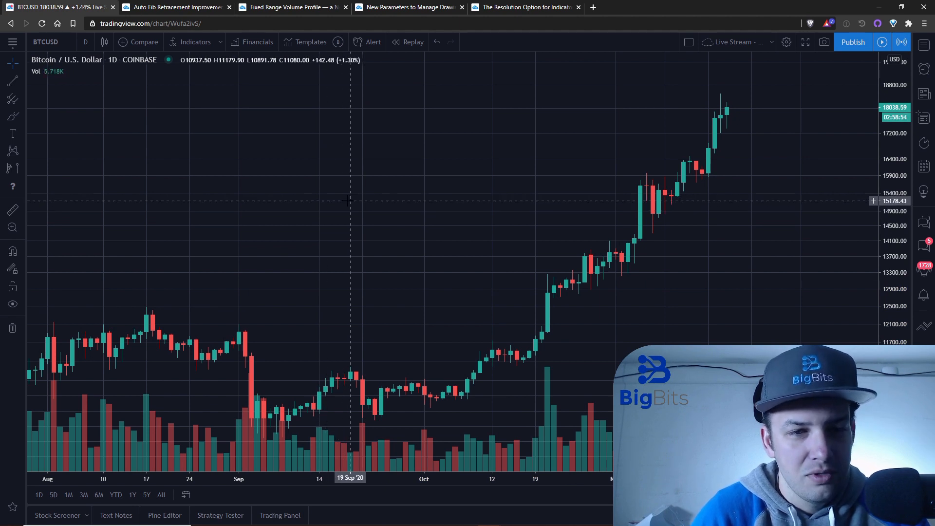
pyautogui.moveTo(720, 387)
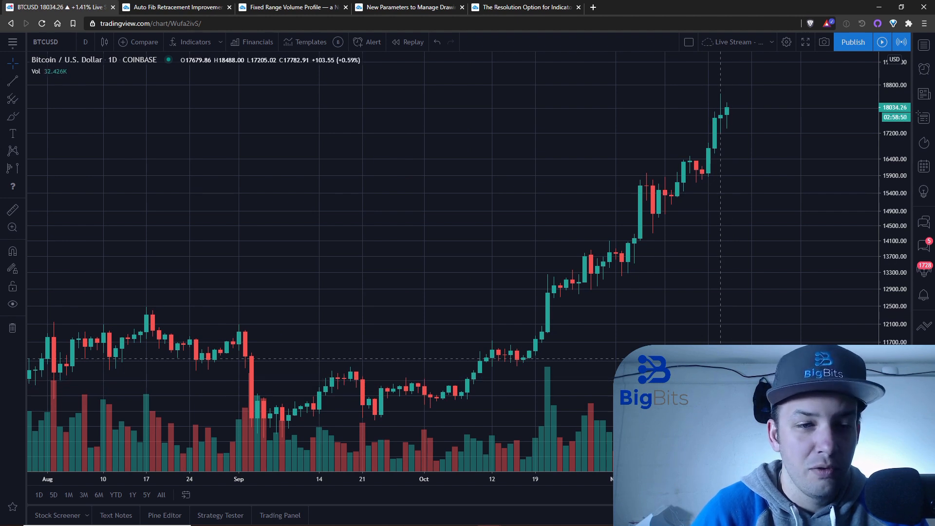
pyautogui.moveTo(585, 249)
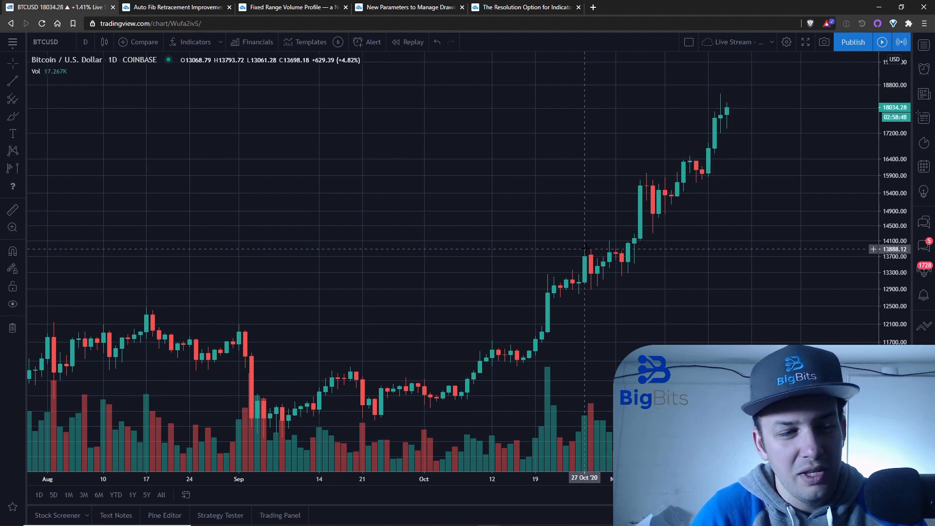
pyautogui.moveTo(590, 239)
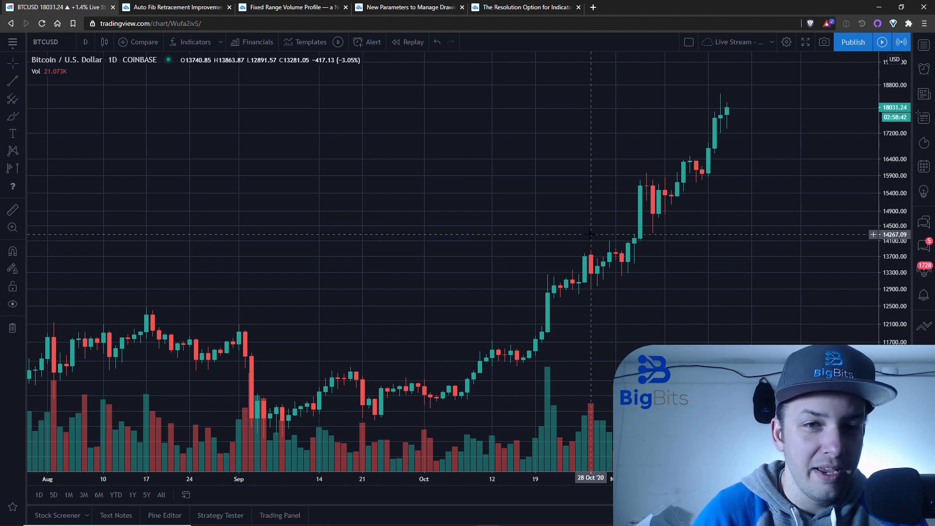
pyautogui.moveTo(591, 231)
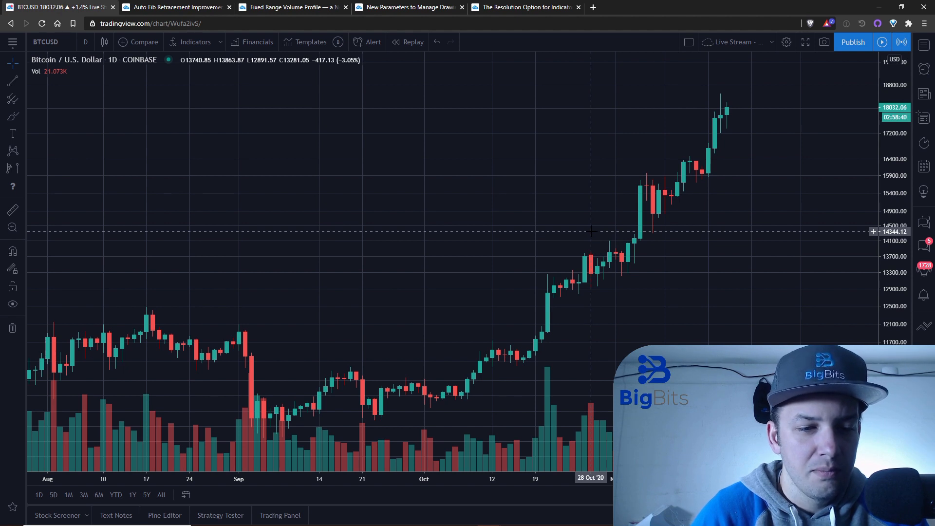
pyautogui.moveTo(610, 256)
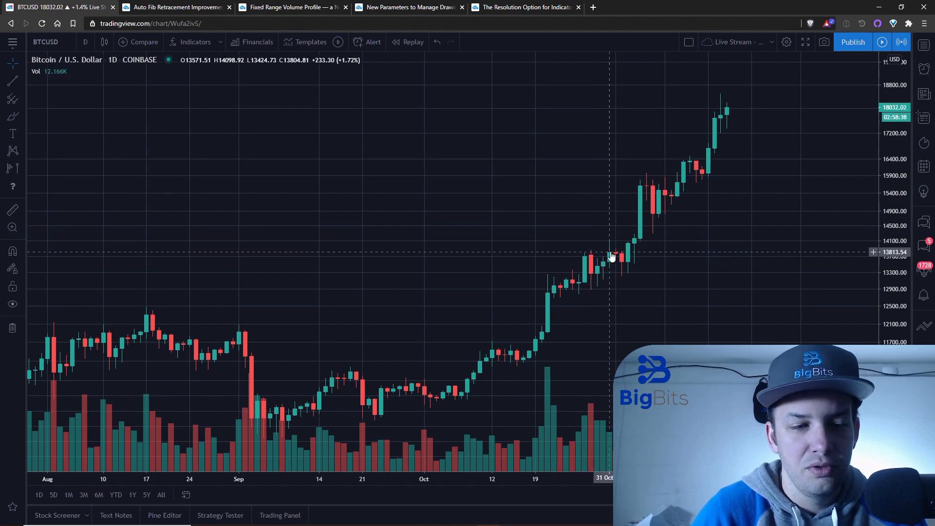
pyautogui.moveTo(620, 217)
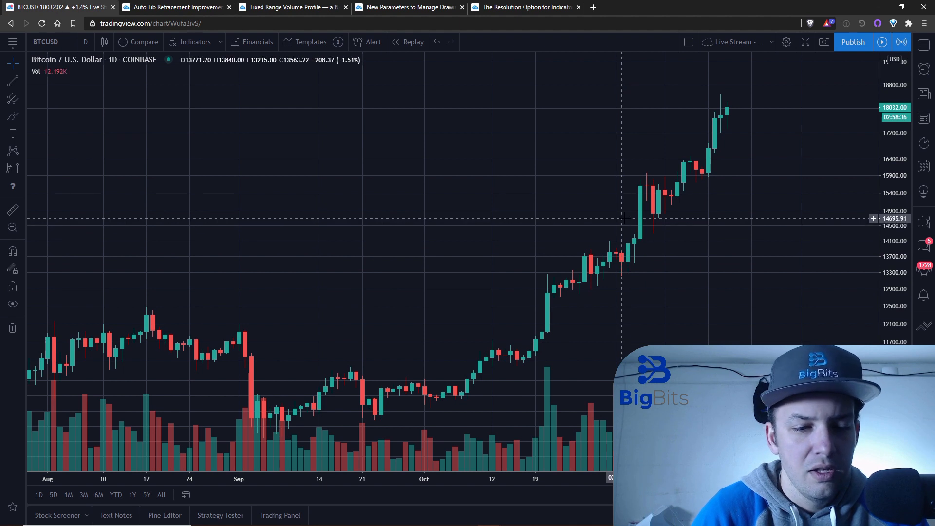
pyautogui.moveTo(529, 244)
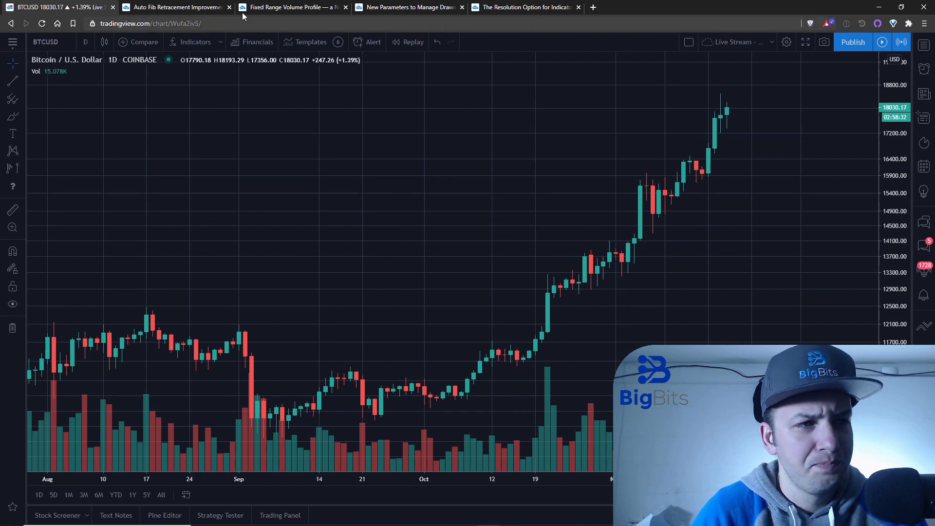
# Step: Read the New Parameters to Manage Drawings Count article down into its code example
pyautogui.click(408, 6)
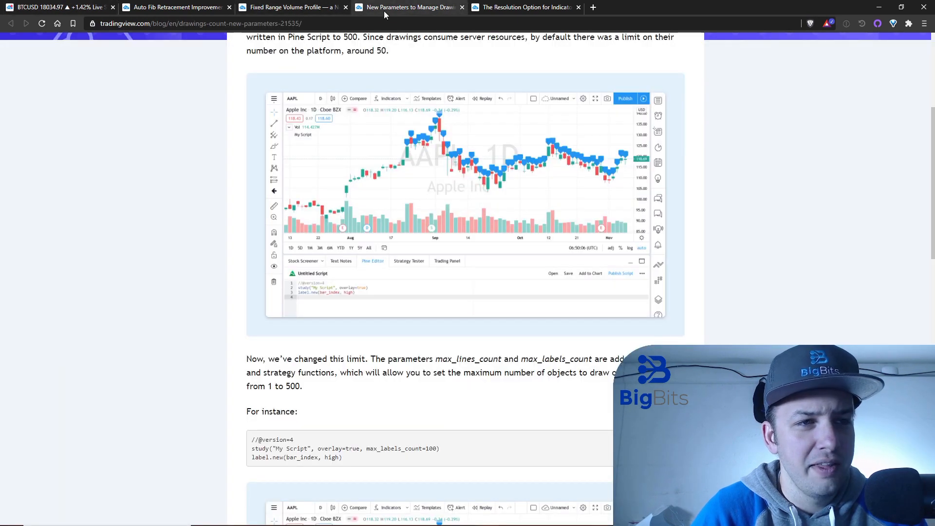
pyautogui.scroll(3)
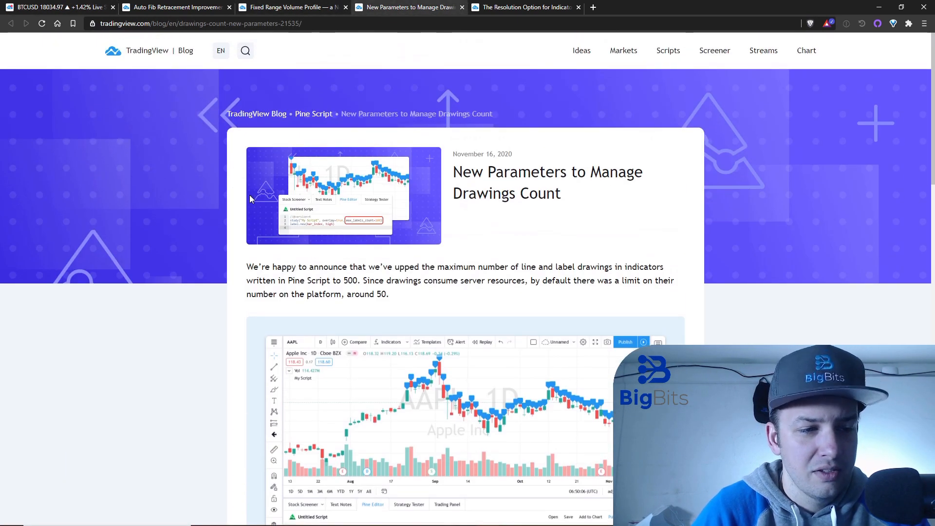
pyautogui.scroll(-3)
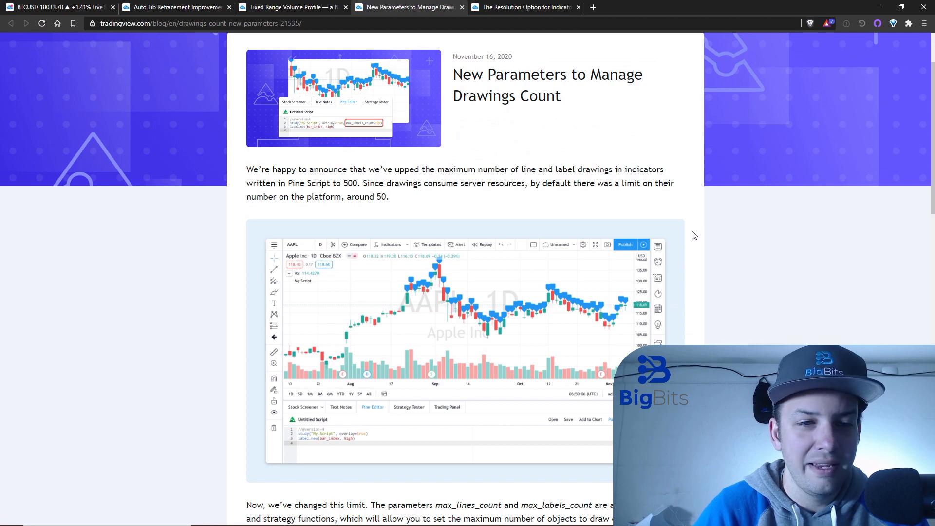
pyautogui.scroll(-3)
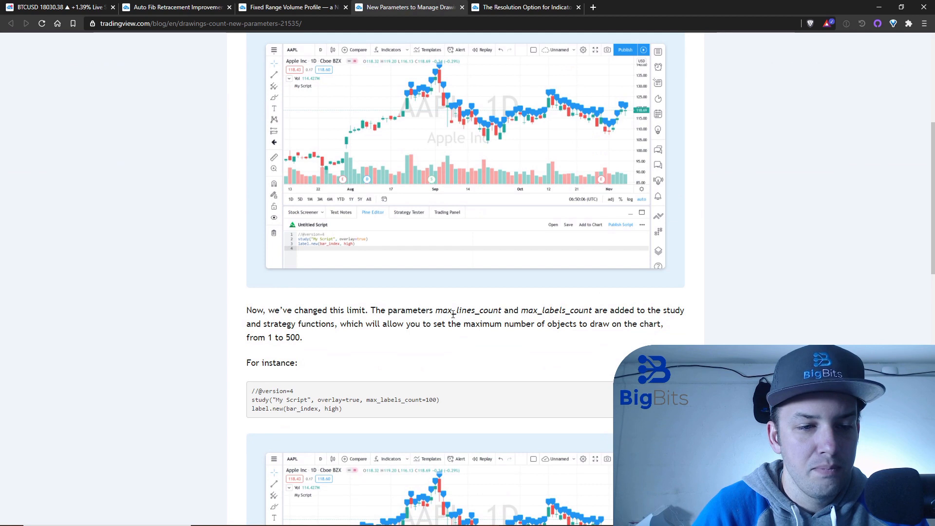
pyautogui.moveTo(414, 321)
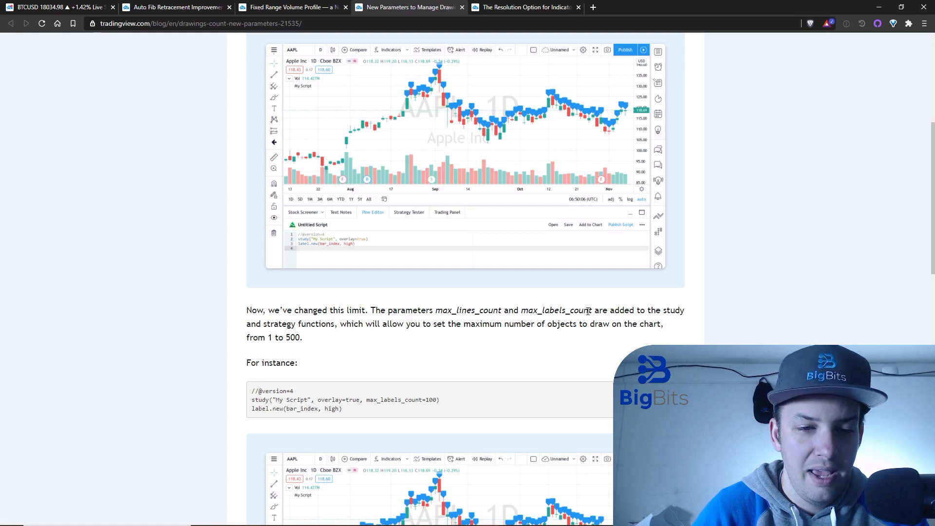
pyautogui.moveTo(283, 350)
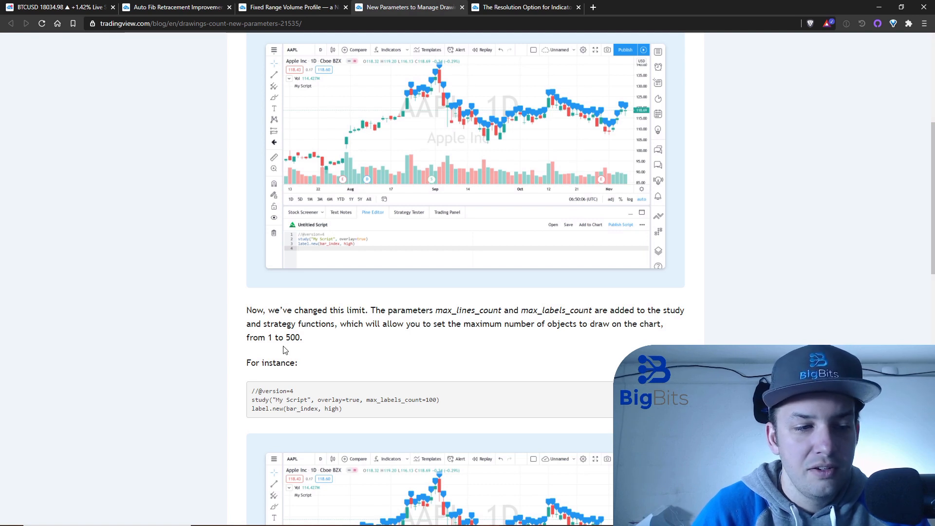
pyautogui.moveTo(276, 350)
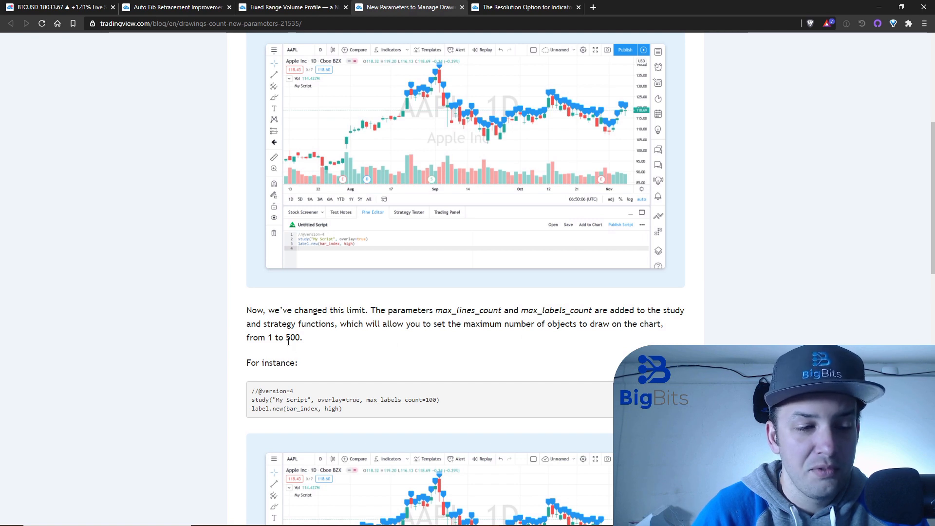
pyautogui.moveTo(234, 291)
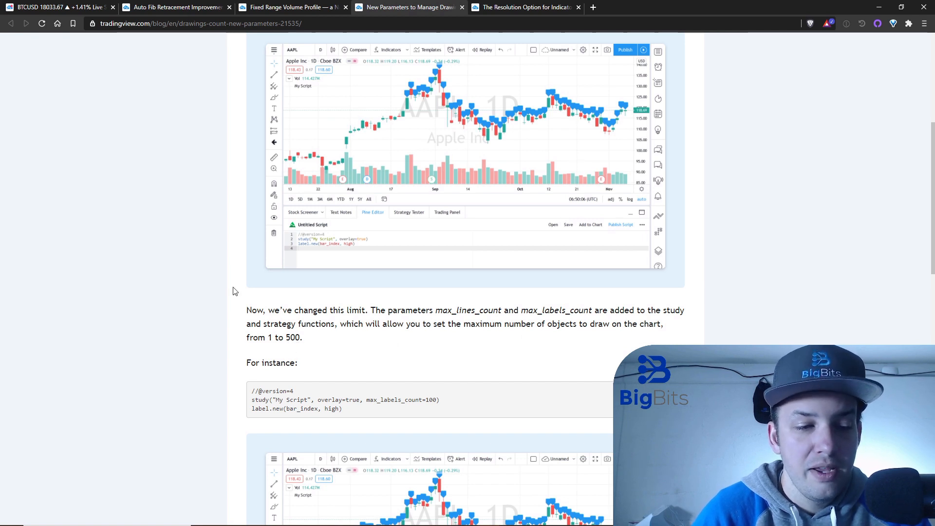
pyautogui.scroll(-3)
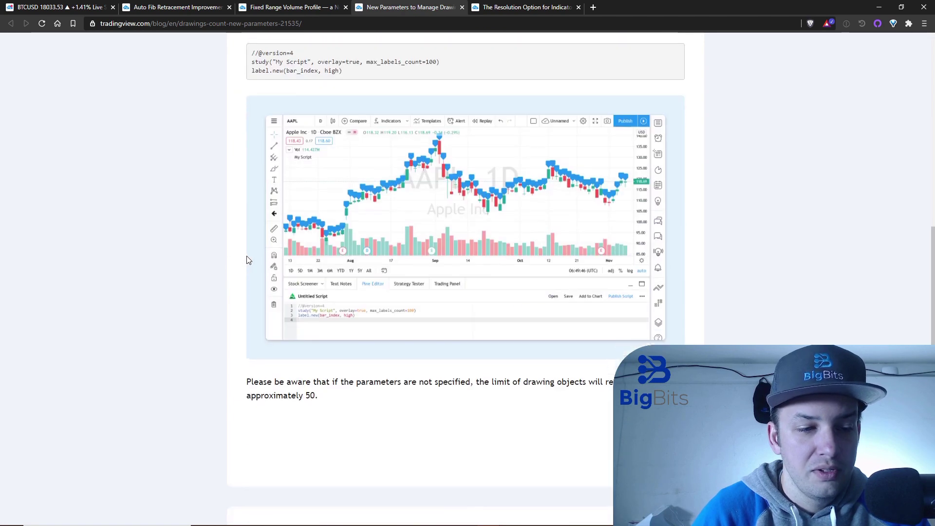
# Step: Finish the drawings-count article and switch to the custom indicator intervals article
pyautogui.scroll(-3)
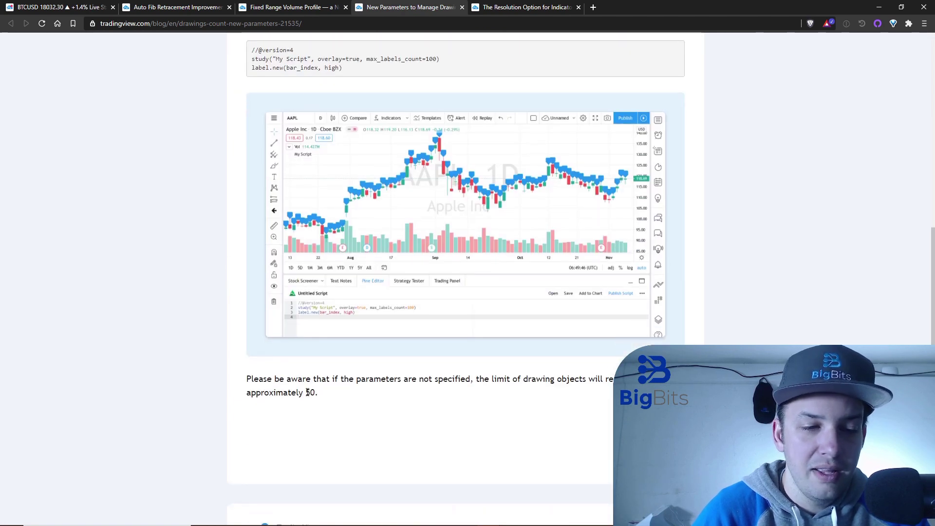
pyautogui.moveTo(367, 389)
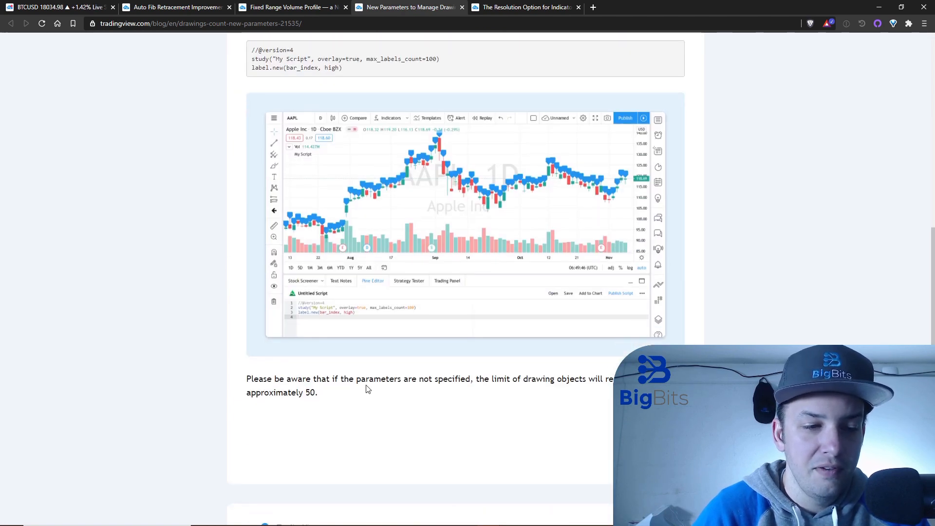
pyautogui.scroll(-3)
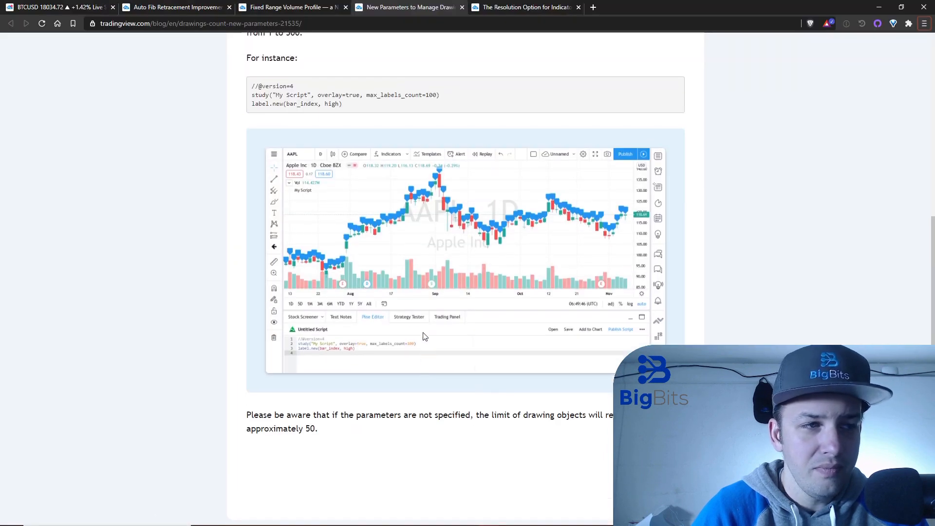
pyautogui.scroll(3)
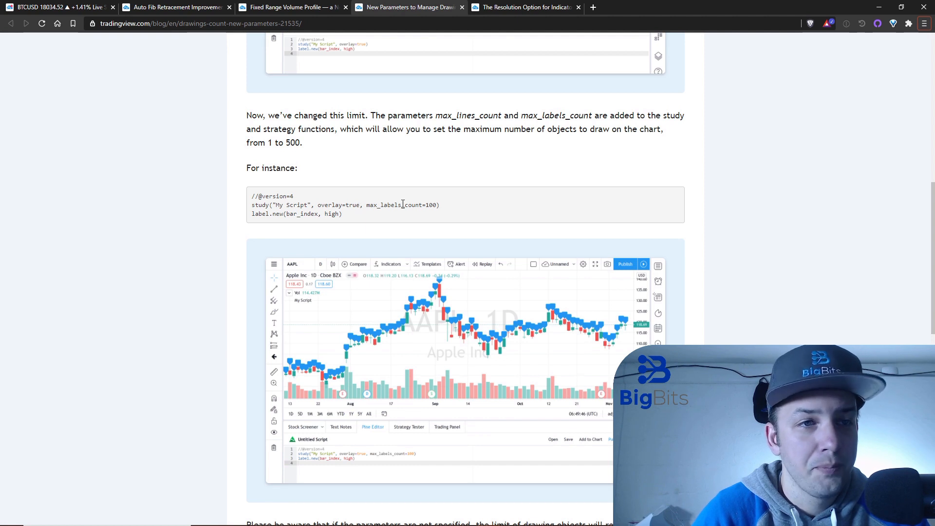
pyautogui.moveTo(525, 7)
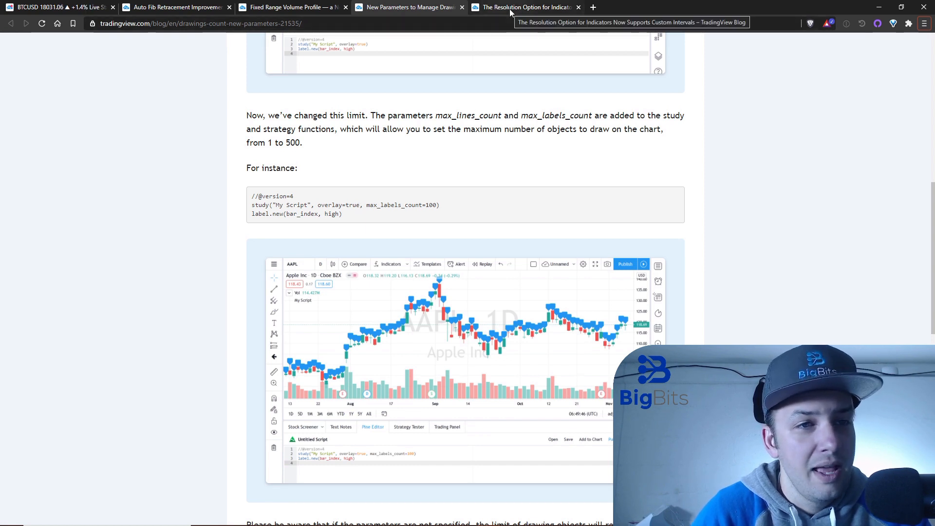
pyautogui.click(525, 7)
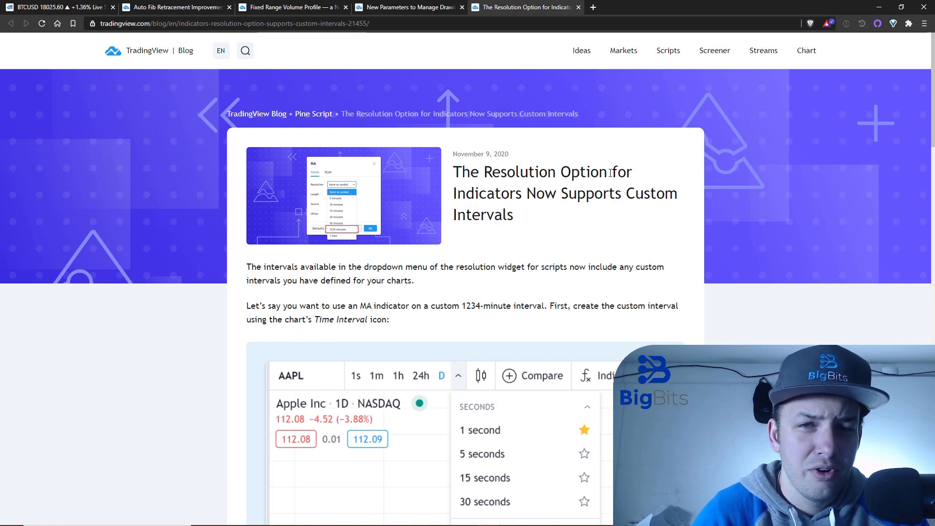
# Step: Scroll the custom-interval resolution article to its 1234-minute custom interval example
pyautogui.scroll(-3)
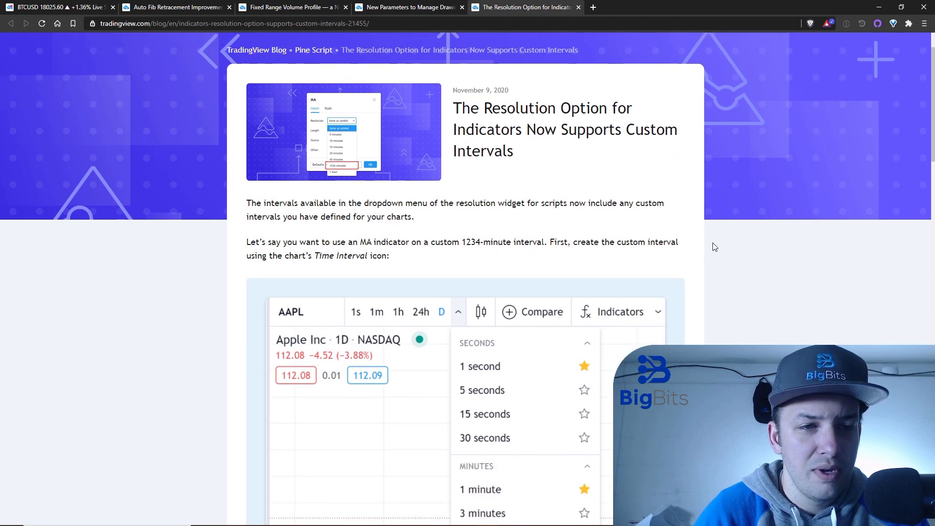
pyautogui.scroll(-3)
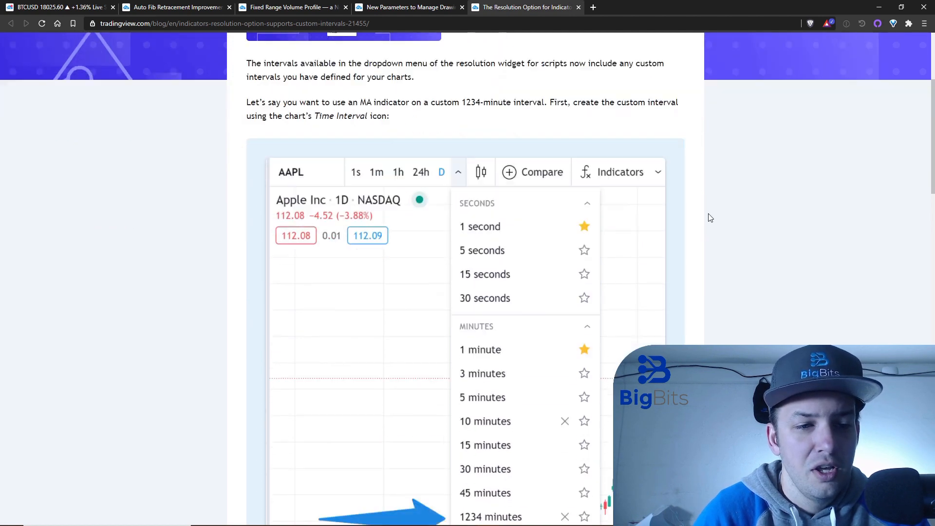
pyautogui.scroll(-3)
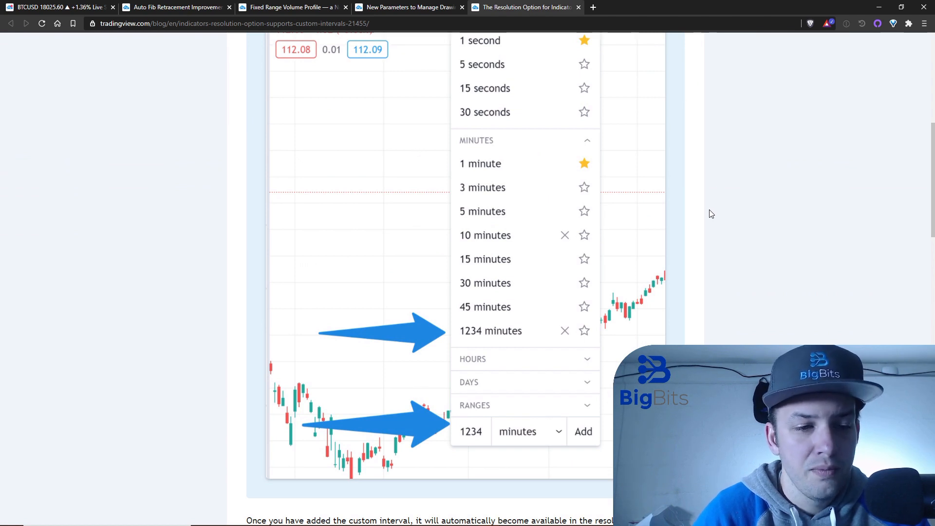
pyautogui.scroll(3)
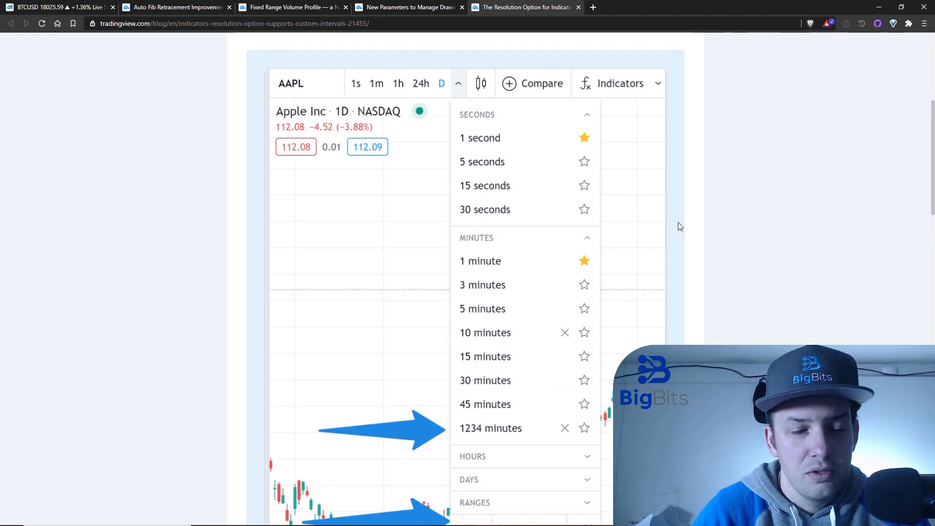
pyautogui.moveTo(522, 238)
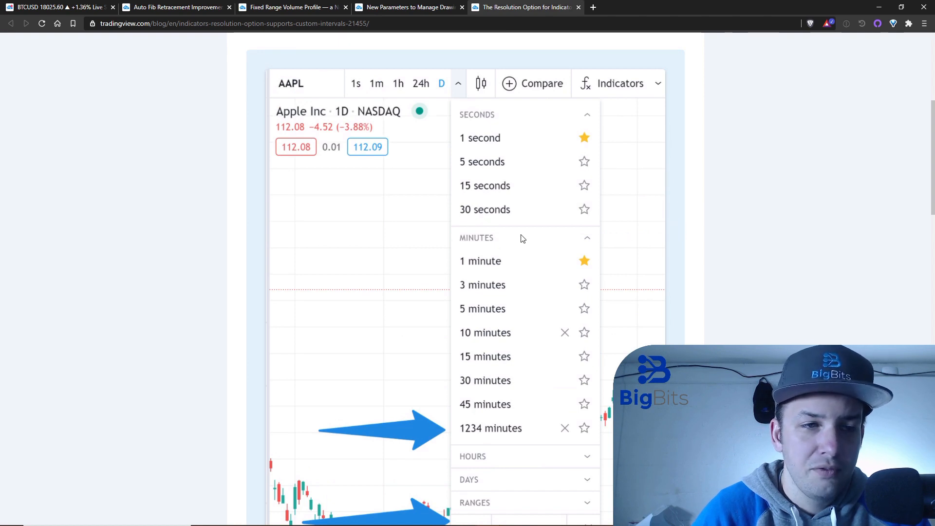
pyautogui.scroll(-3)
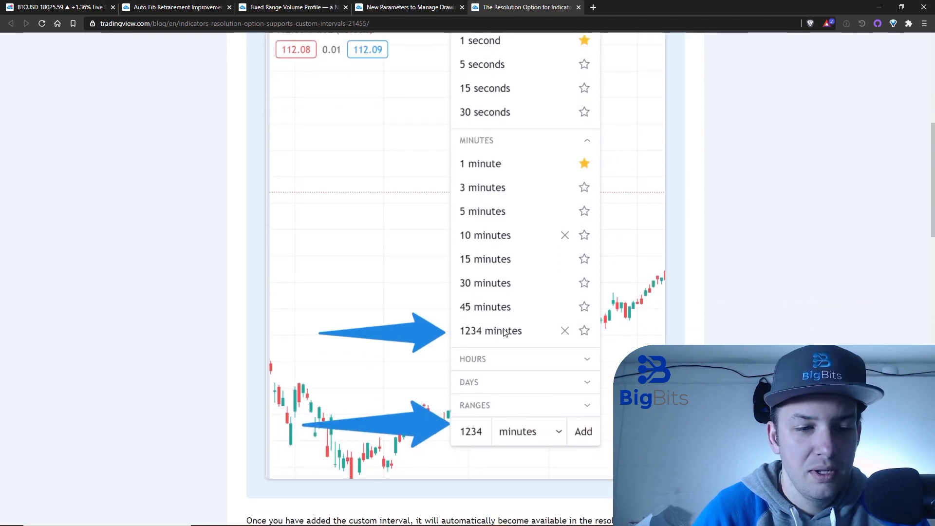
pyautogui.scroll(3)
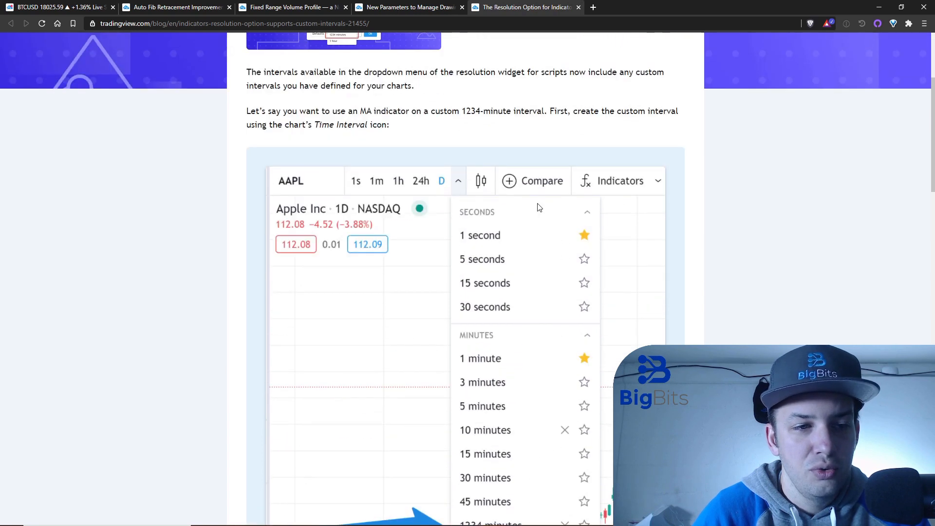
pyautogui.moveTo(64, 23)
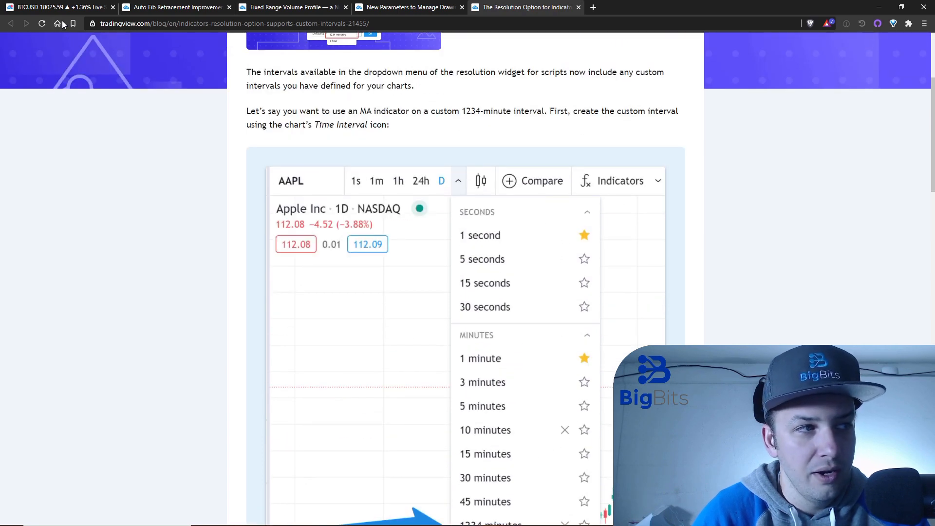
pyautogui.click(57, 24)
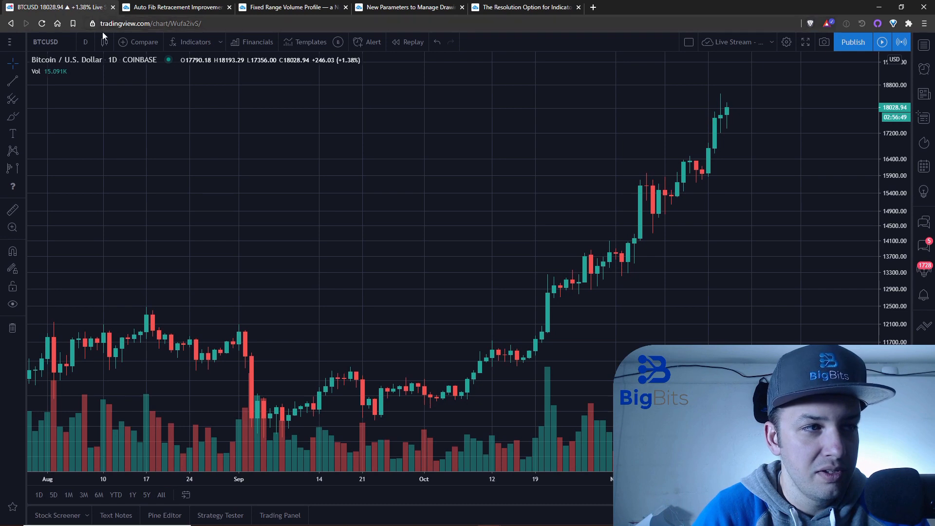
pyautogui.click(85, 42)
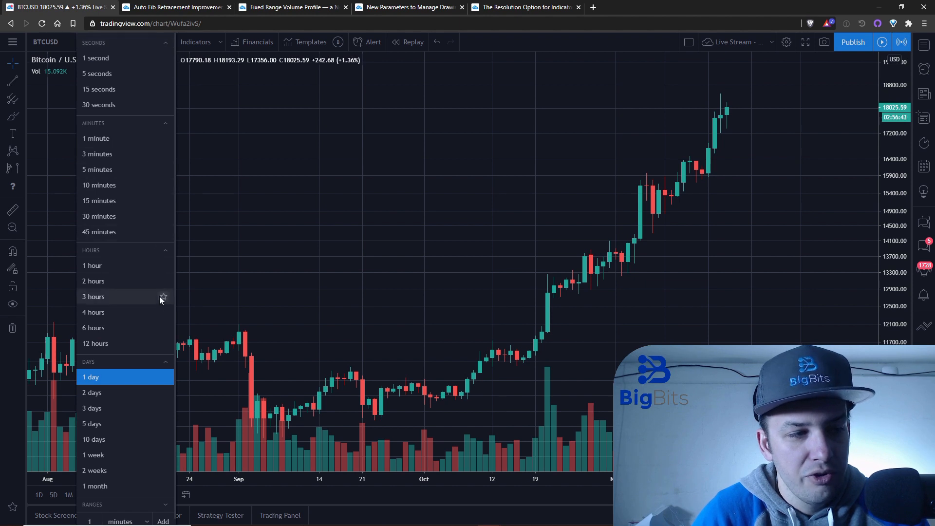
pyautogui.moveTo(131, 493)
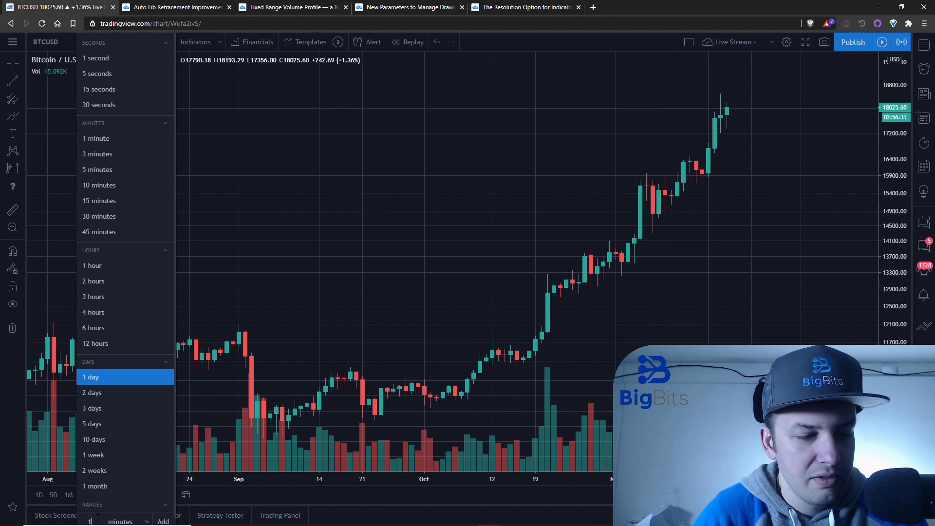
pyautogui.moveTo(118, 170)
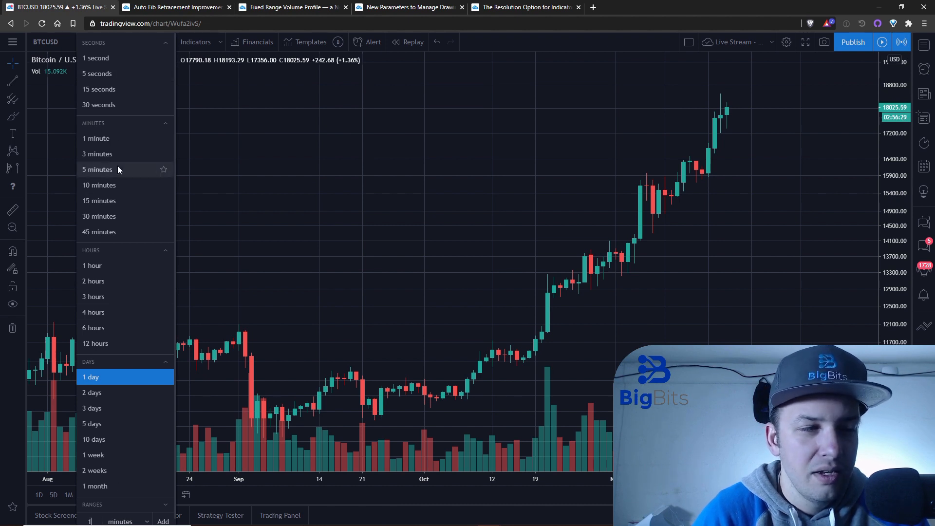
pyautogui.click(91, 376)
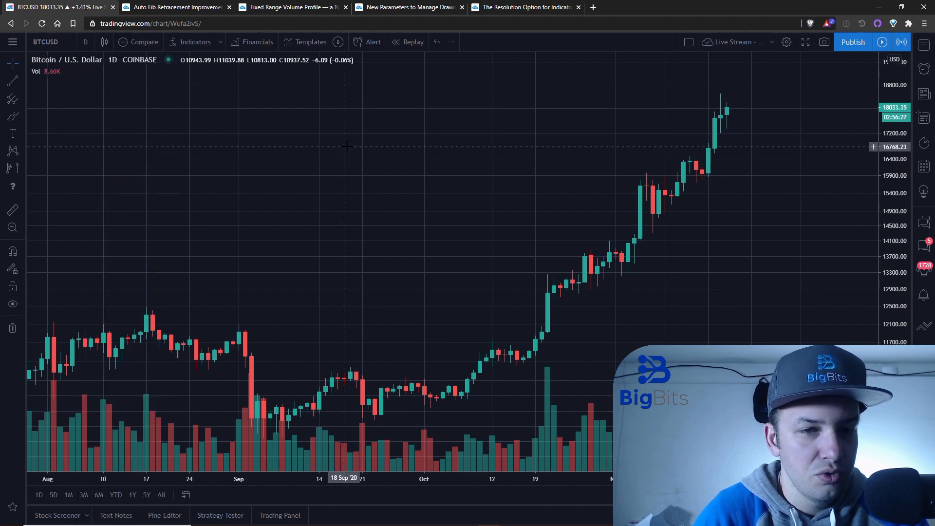
# Step: Bring the custom intervals blog post back and scroll to the moving average Resolution dropdown example
pyautogui.click(524, 7)
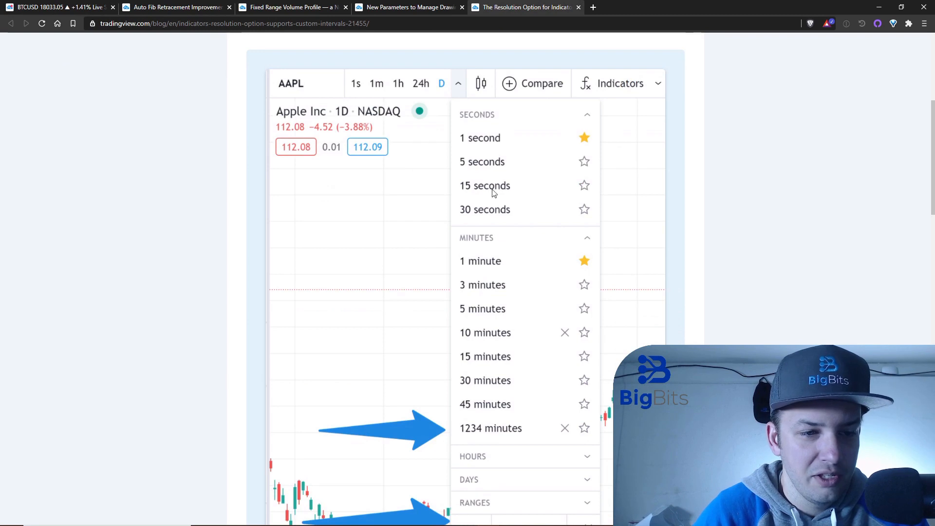
pyautogui.scroll(-3)
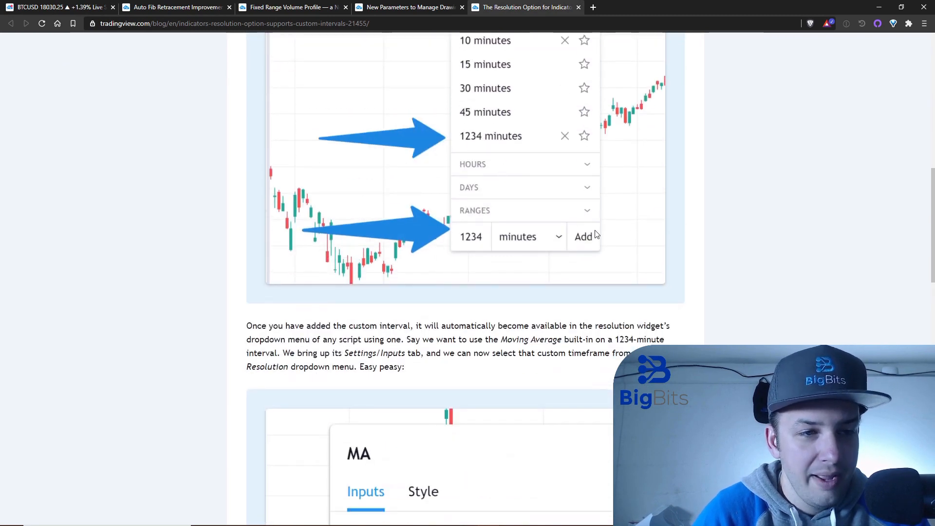
pyautogui.scroll(-3)
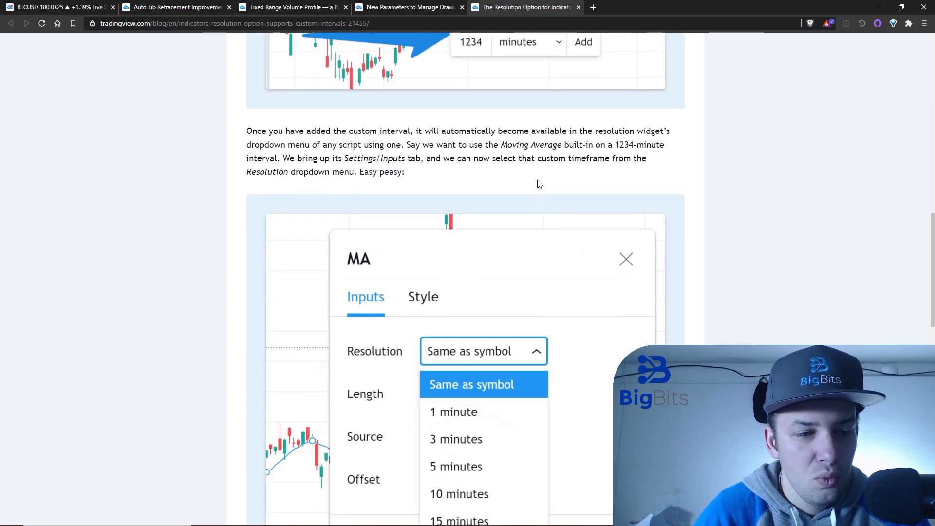
pyautogui.moveTo(522, 202)
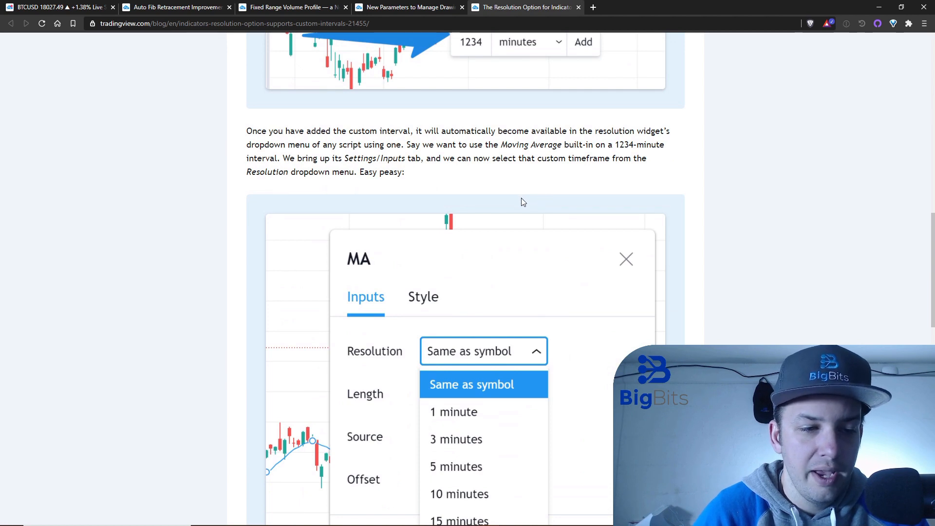
pyautogui.moveTo(510, 362)
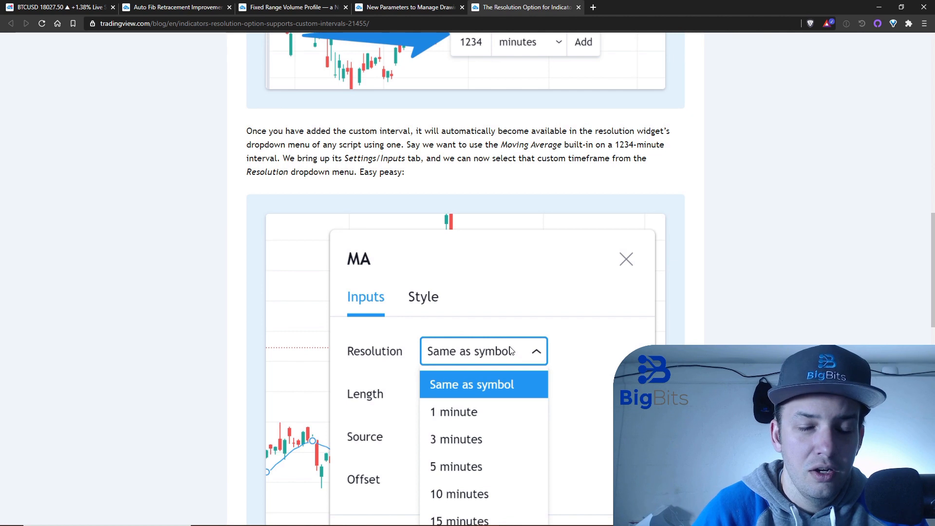
pyautogui.moveTo(510, 326)
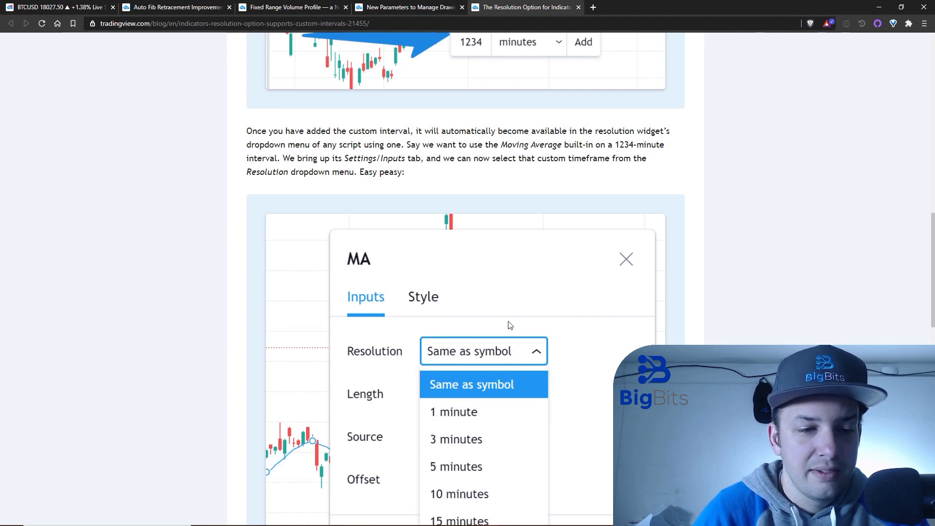
pyautogui.moveTo(503, 310)
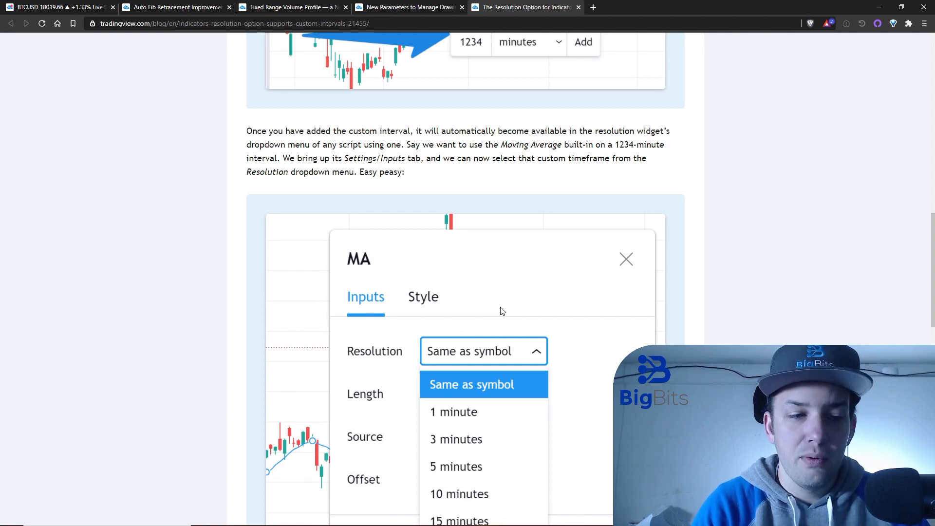
pyautogui.scroll(-3)
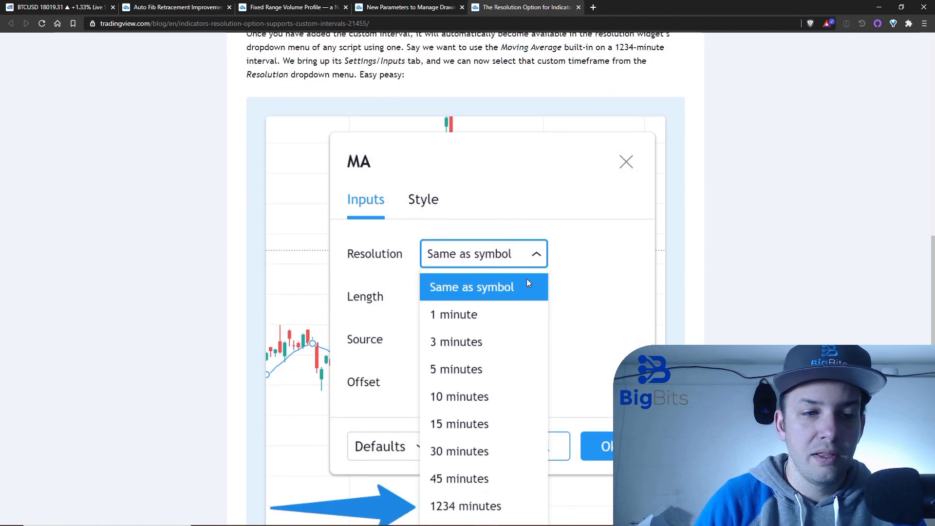
pyautogui.moveTo(532, 267)
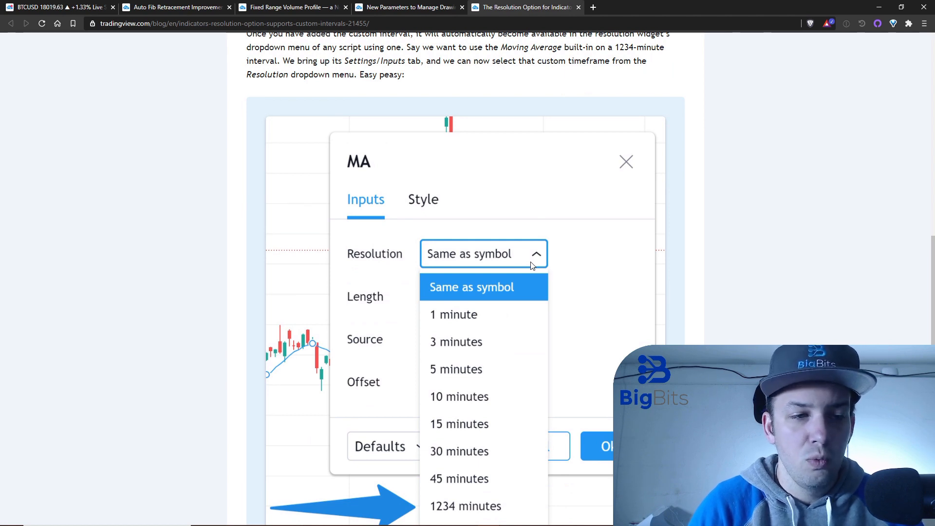
pyautogui.moveTo(513, 286)
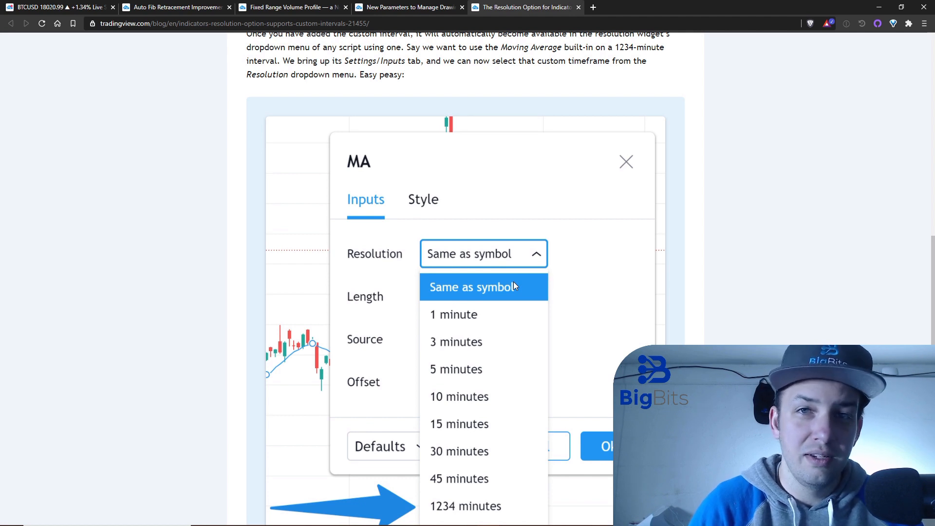
pyautogui.moveTo(539, 289)
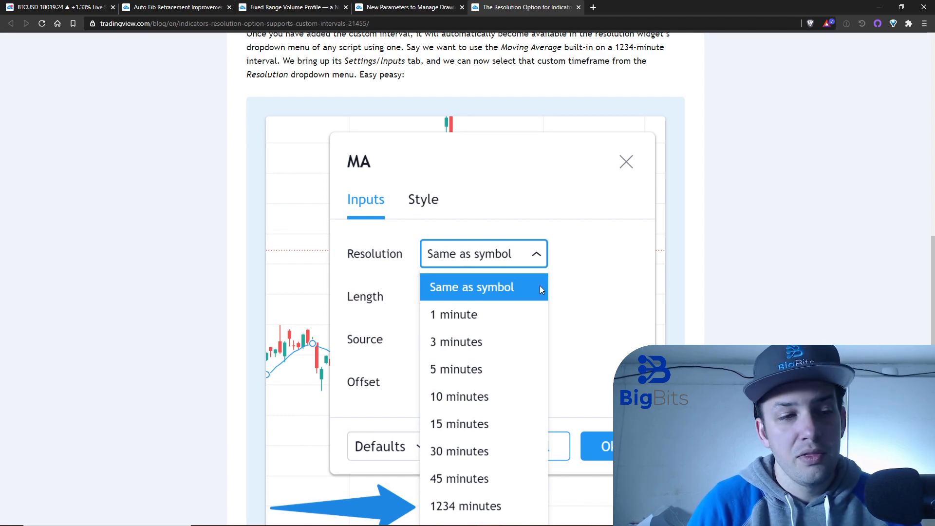
pyautogui.scroll(-3)
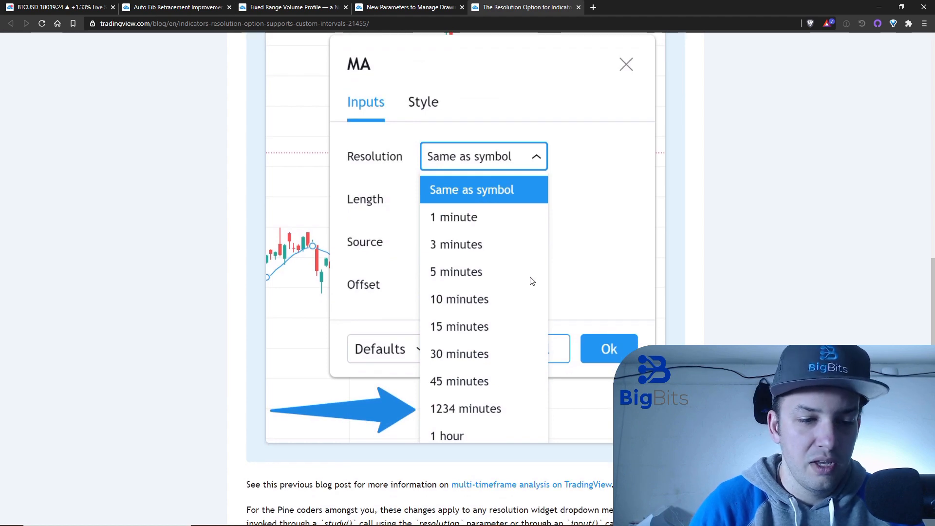
pyautogui.moveTo(524, 274)
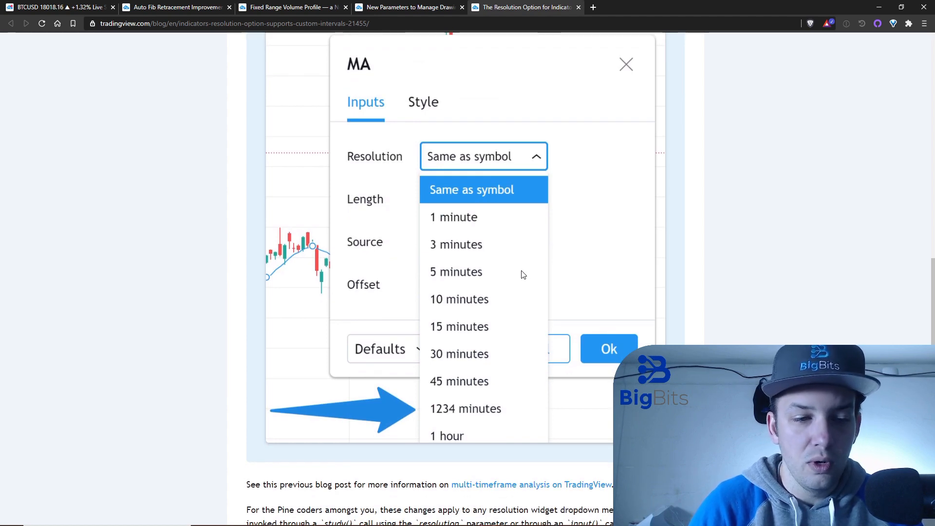
pyautogui.moveTo(506, 274)
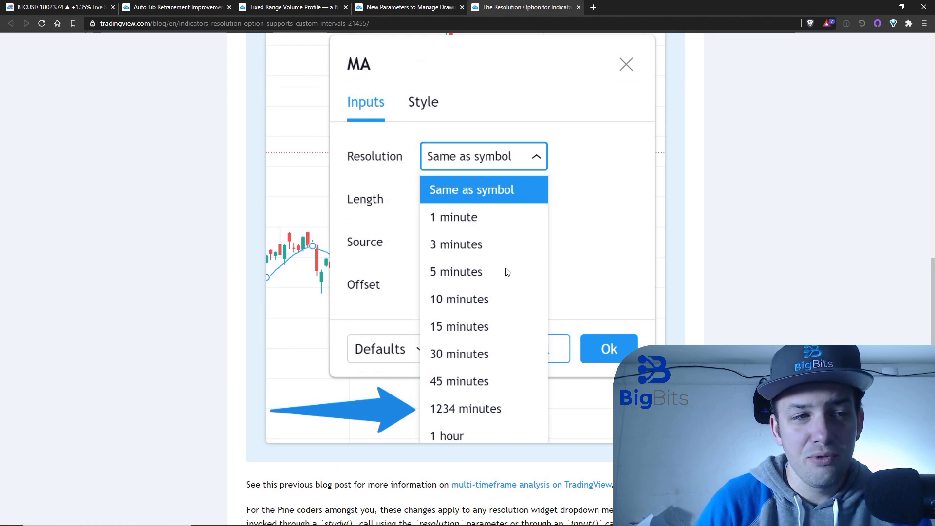
pyautogui.moveTo(459, 207)
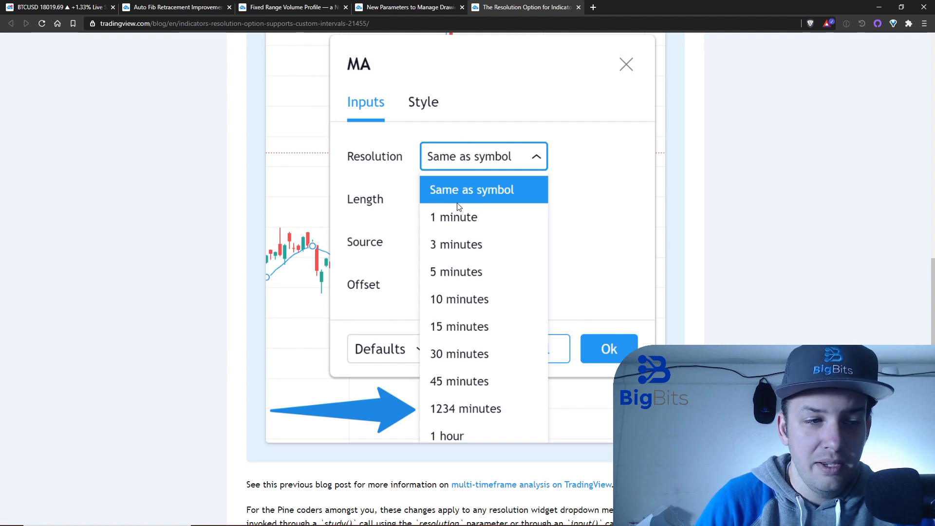
pyautogui.moveTo(475, 228)
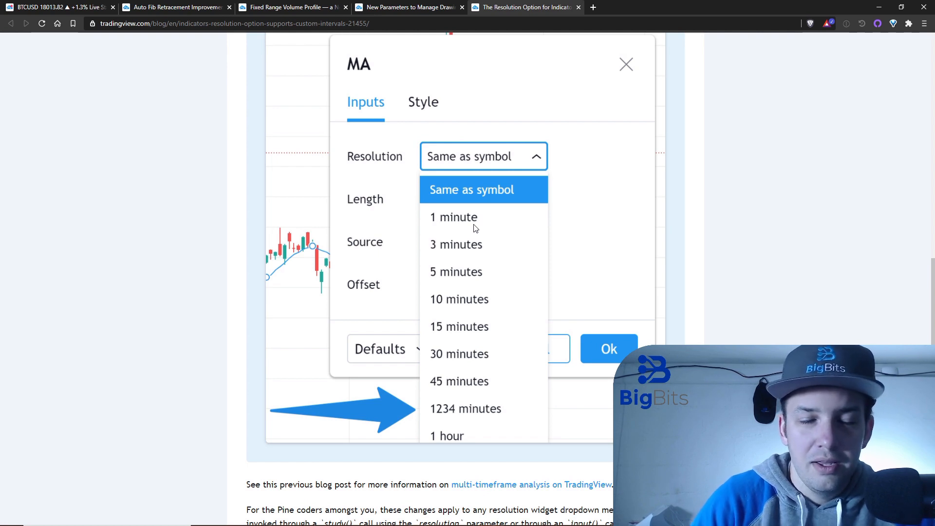
pyautogui.moveTo(703, 248)
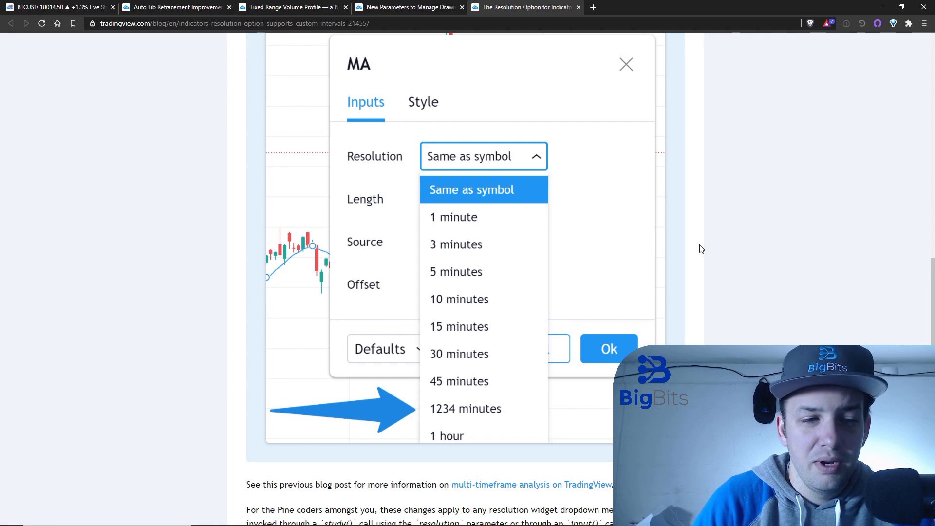
pyautogui.moveTo(716, 227)
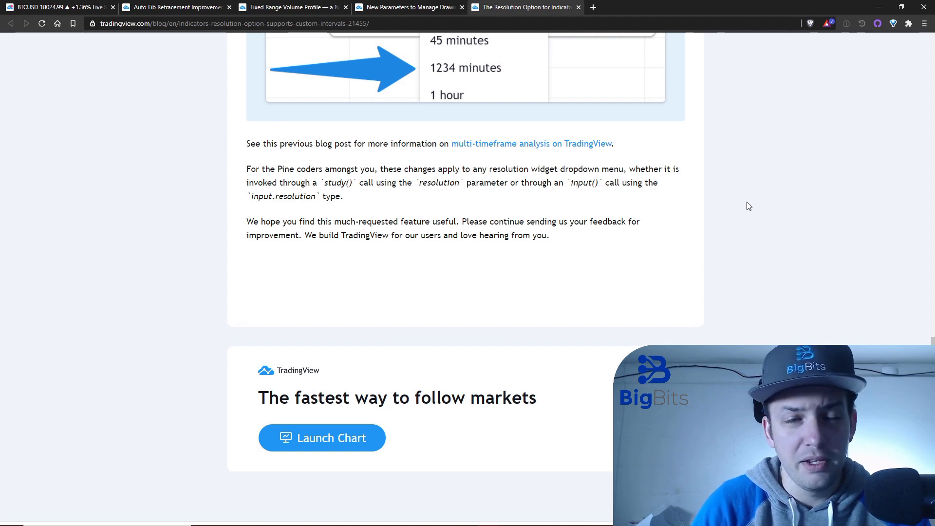
pyautogui.moveTo(484, 192)
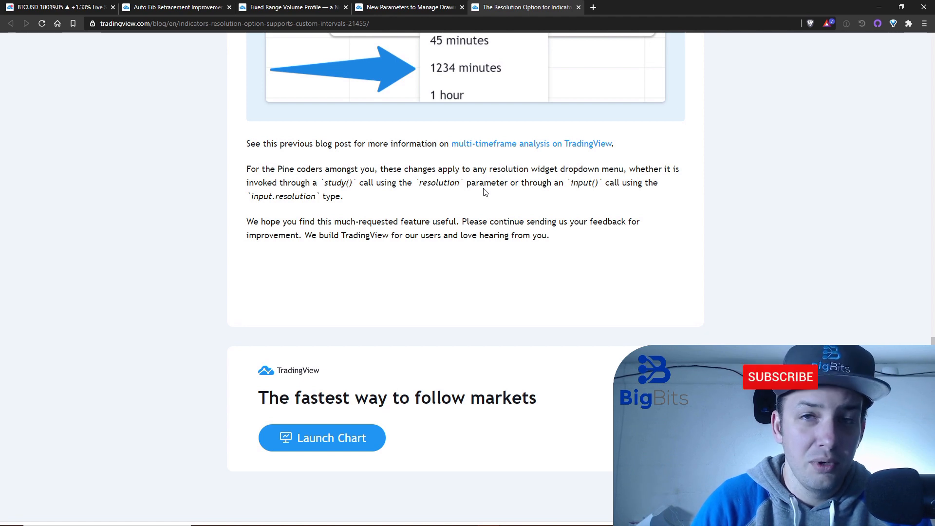
# Step: Finish the article's Pine resolution inputs section and return to the BTCUSD daily chart
pyautogui.click(780, 376)
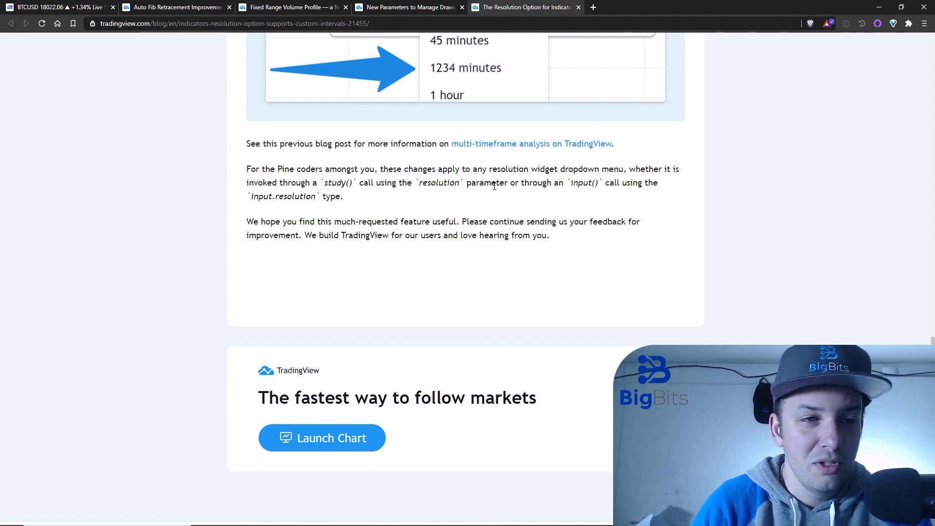
pyautogui.moveTo(135, 93)
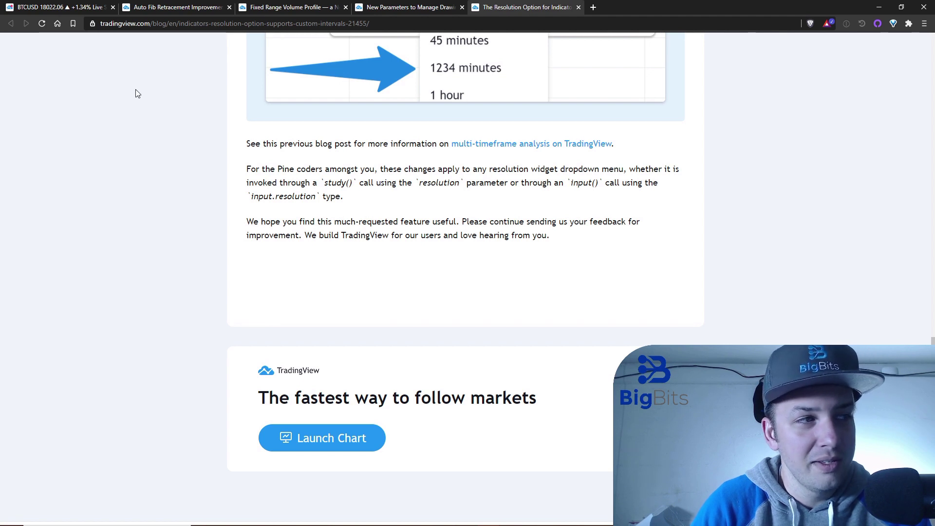
pyautogui.click(60, 7)
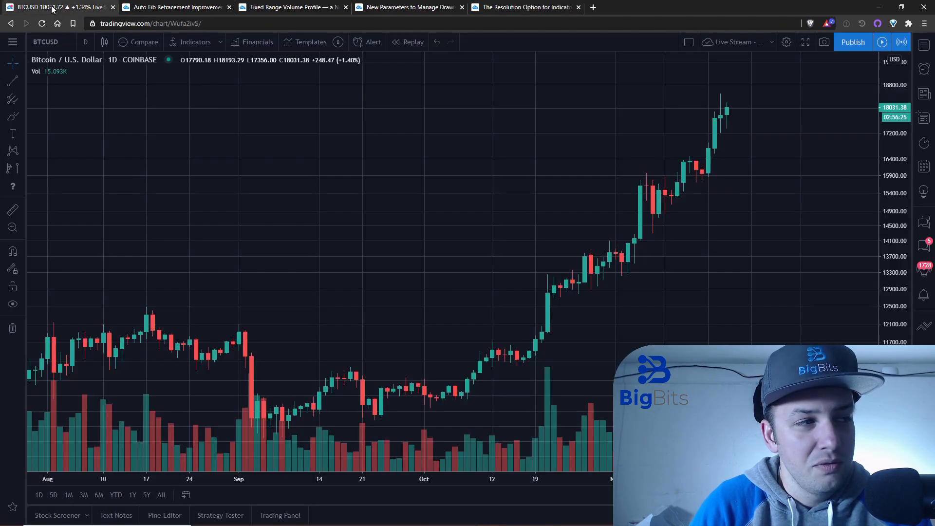